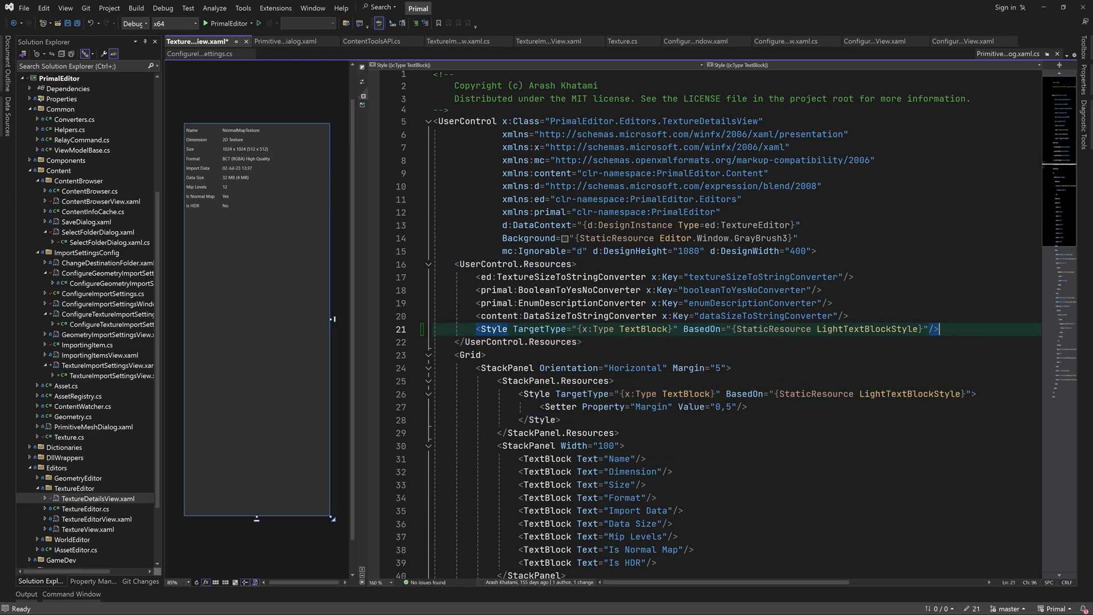
# Step: Give the Grid two auto rows and one star row, placing the info StackPanel in row 0
pyautogui.write('grid')
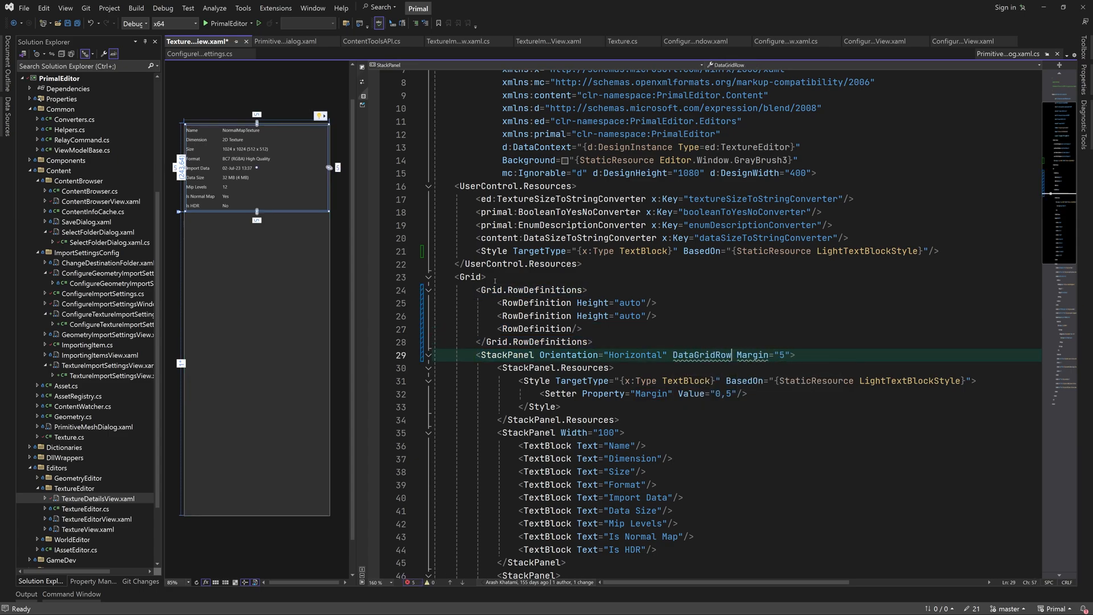
pyautogui.write('grid')
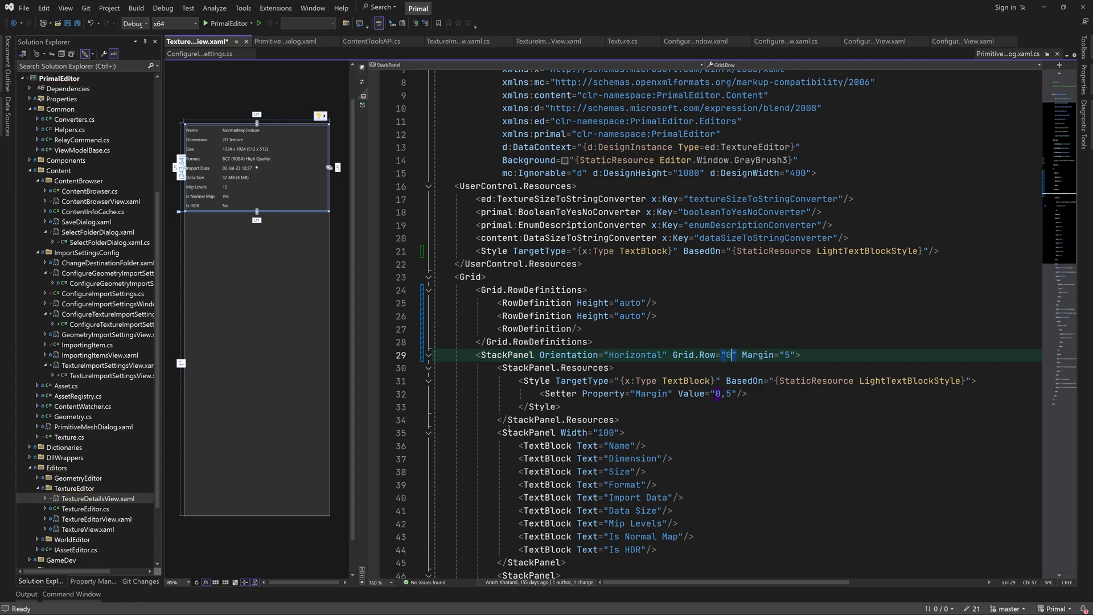
# Step: Add top-aligned row-1 rectangles: GrayBrush2 height 20 and Selected.BackgroundBrush height 3
pyautogui.scroll(-3)
pyautogui.write('<Rectangle Fill="{StaticResource Editor.Window.GrayBrush2}" Height="')
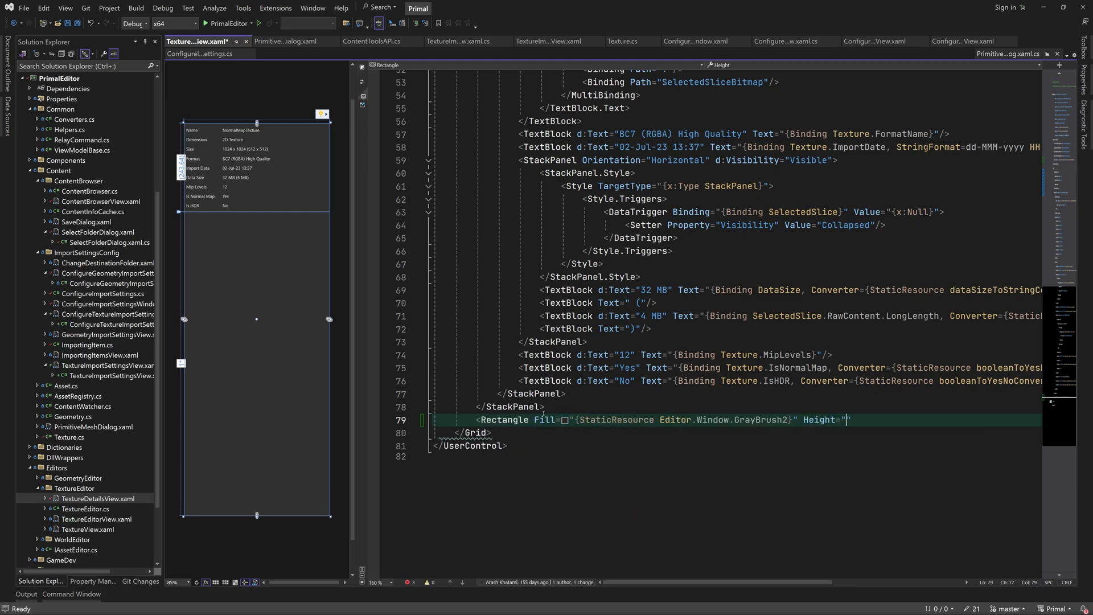
pyautogui.write('20" Grid.Row="1"')
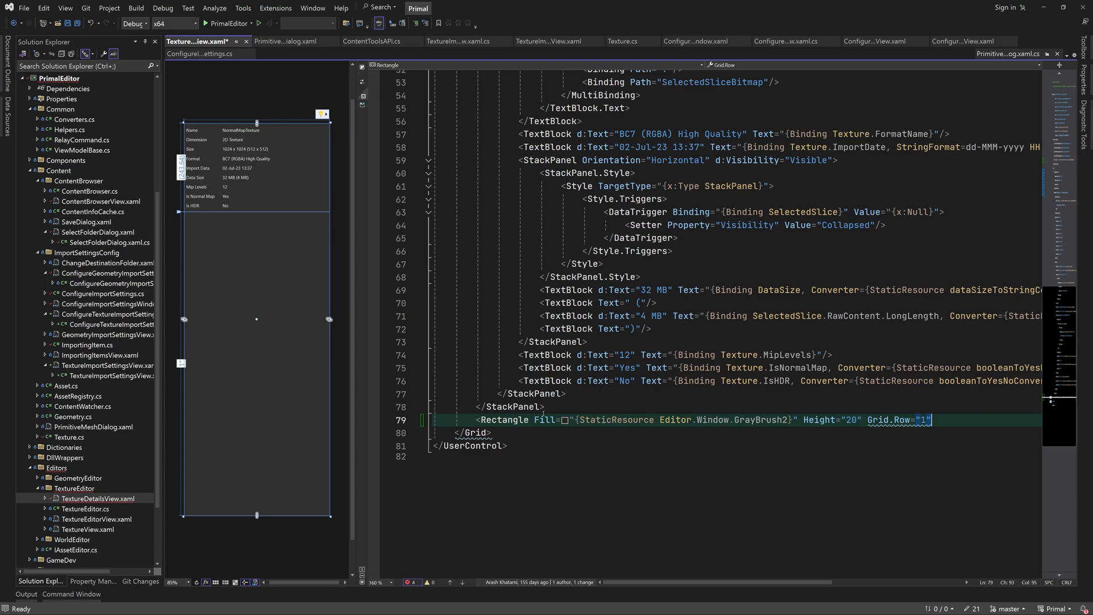
pyautogui.write('VerticalAlignment="')
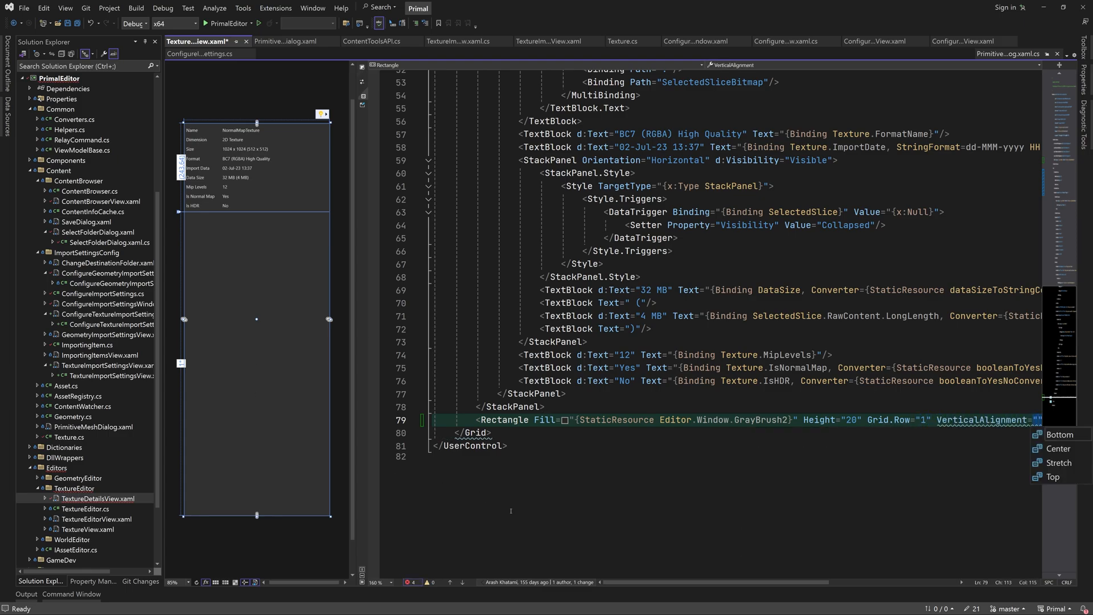
pyautogui.click(1054, 476)
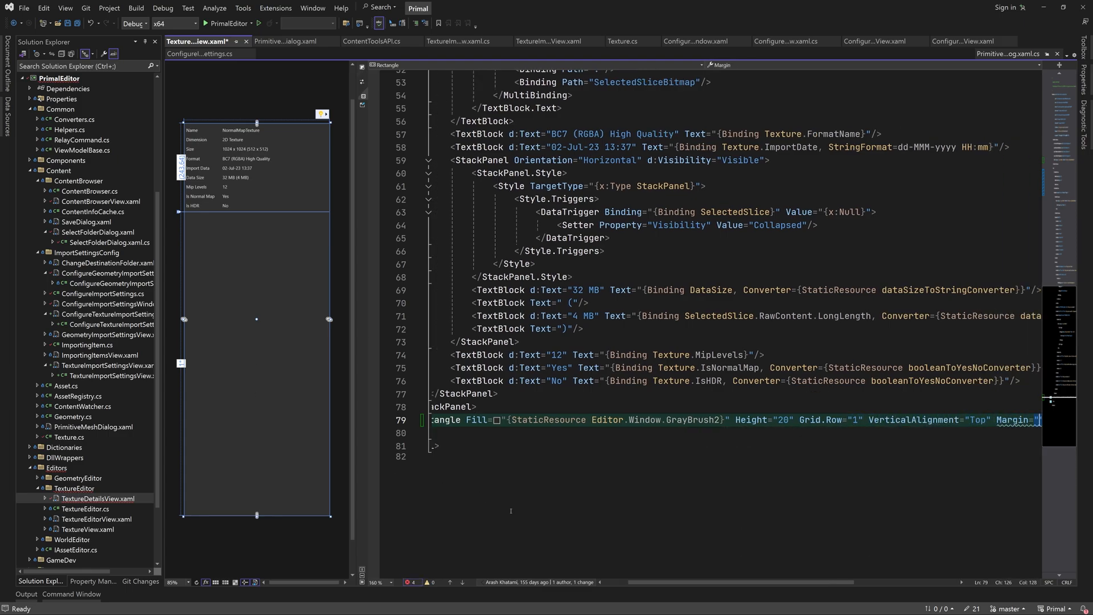
pyautogui.hscroll(3)
pyautogui.write('0,3,0,0"/>')
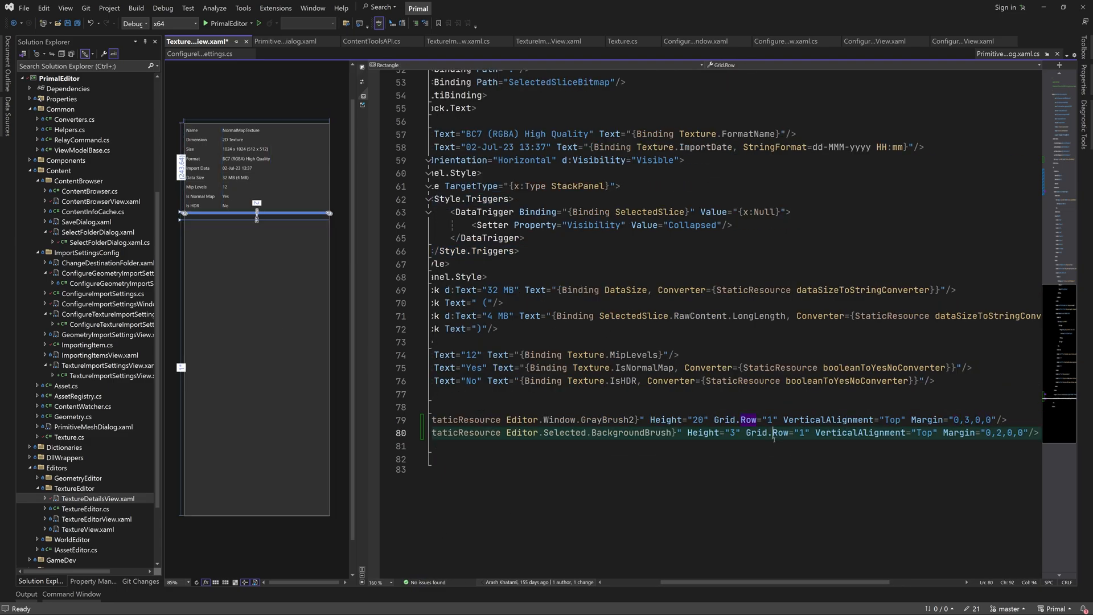
# Step: Add an expanded row-1 Expander with a bold 'Import settings' header and a Margin 5 StackPanel
pyautogui.write('<Expander')
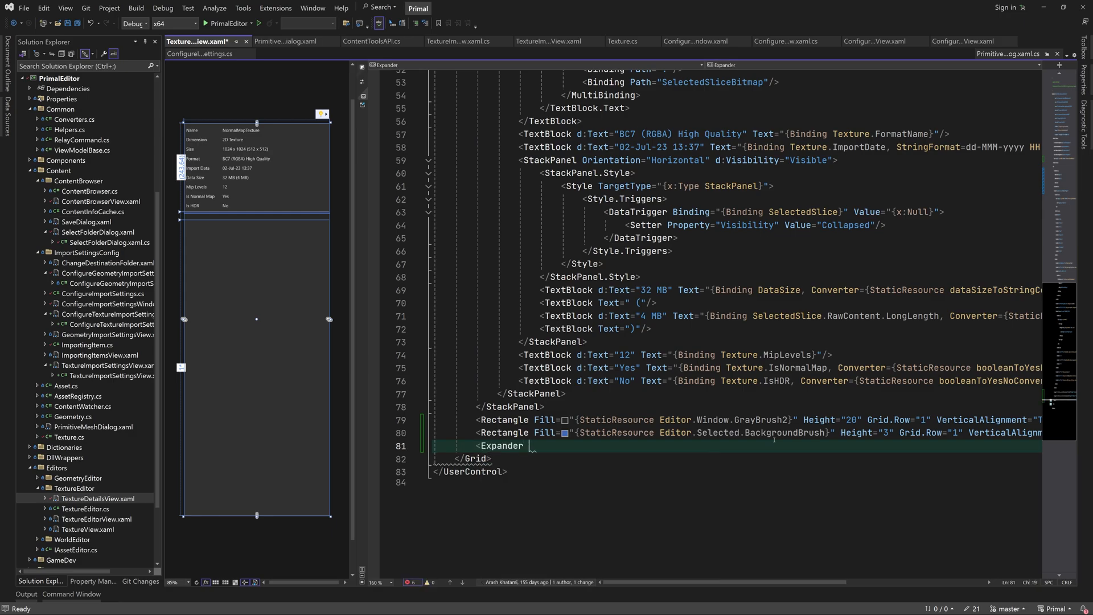
pyautogui.write('Foreground="{StaticResource Editor.FontBrush}"')
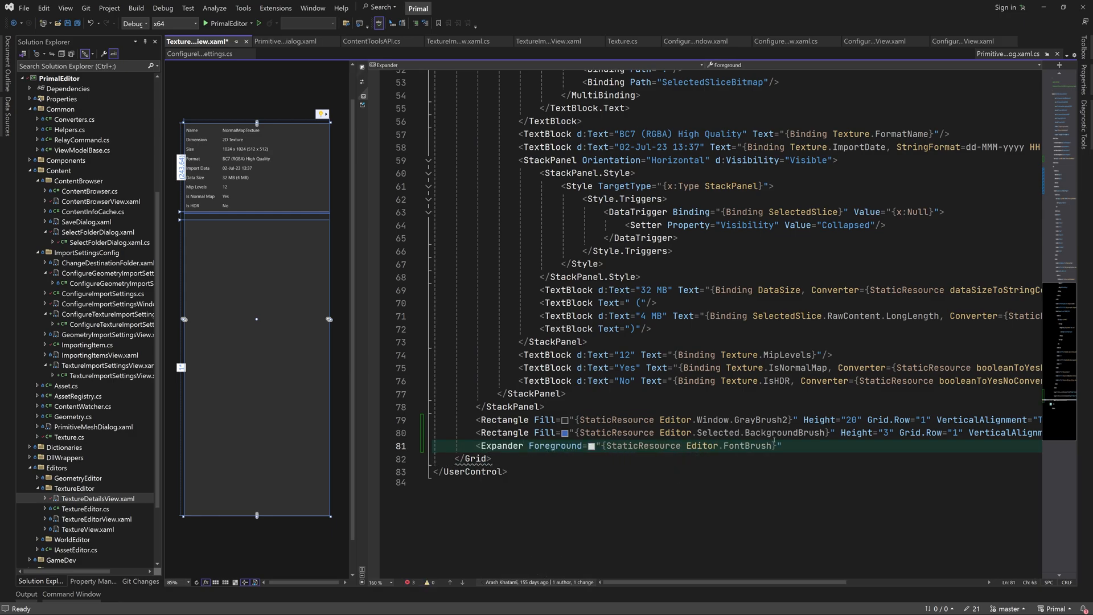
pyautogui.write('IsExpanded="True"')
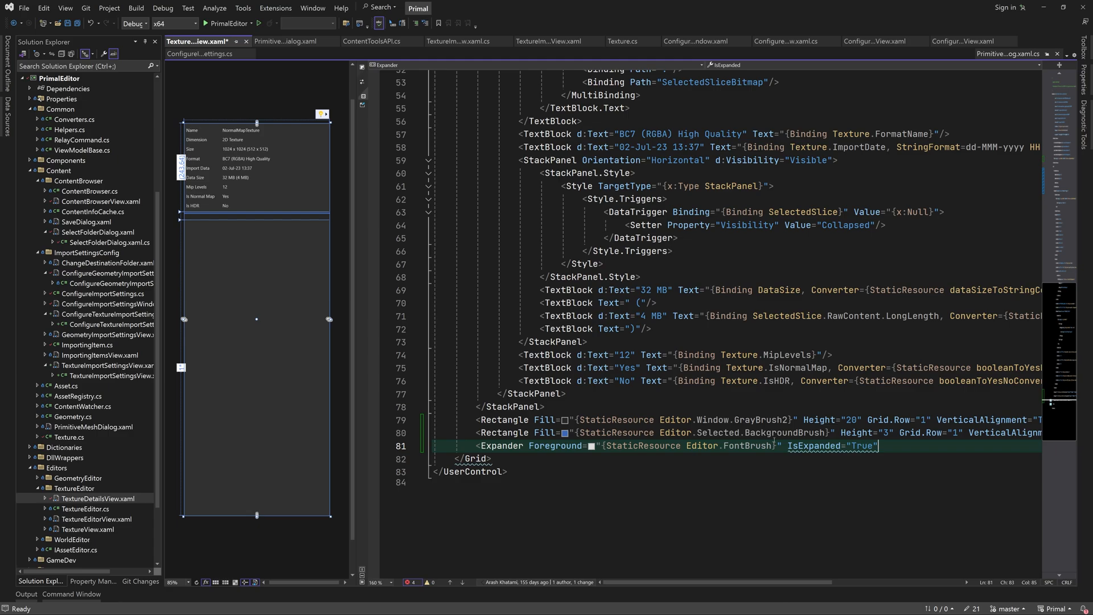
pyautogui.write('Grid.Row="1">')
pyautogui.write('<TextBlock')
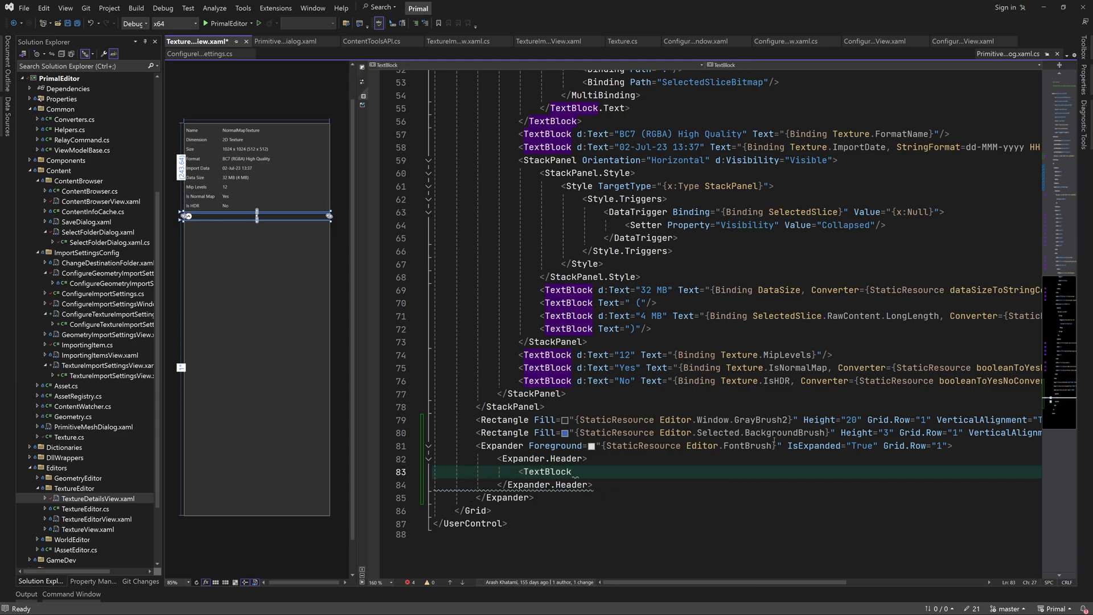
pyautogui.write('Text="Import settings"')
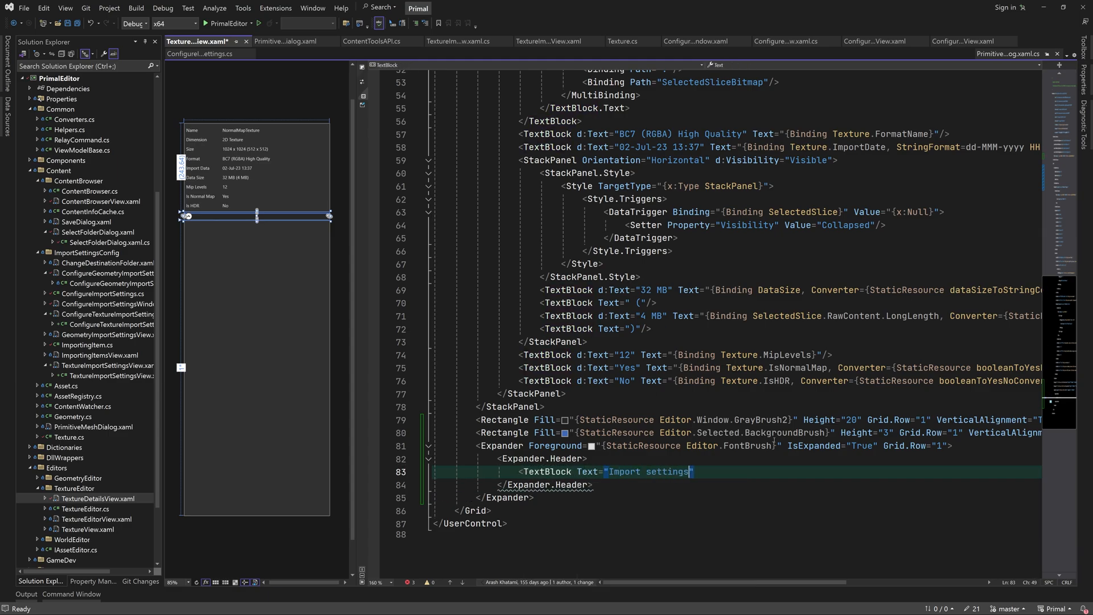
pyautogui.write('fontw')
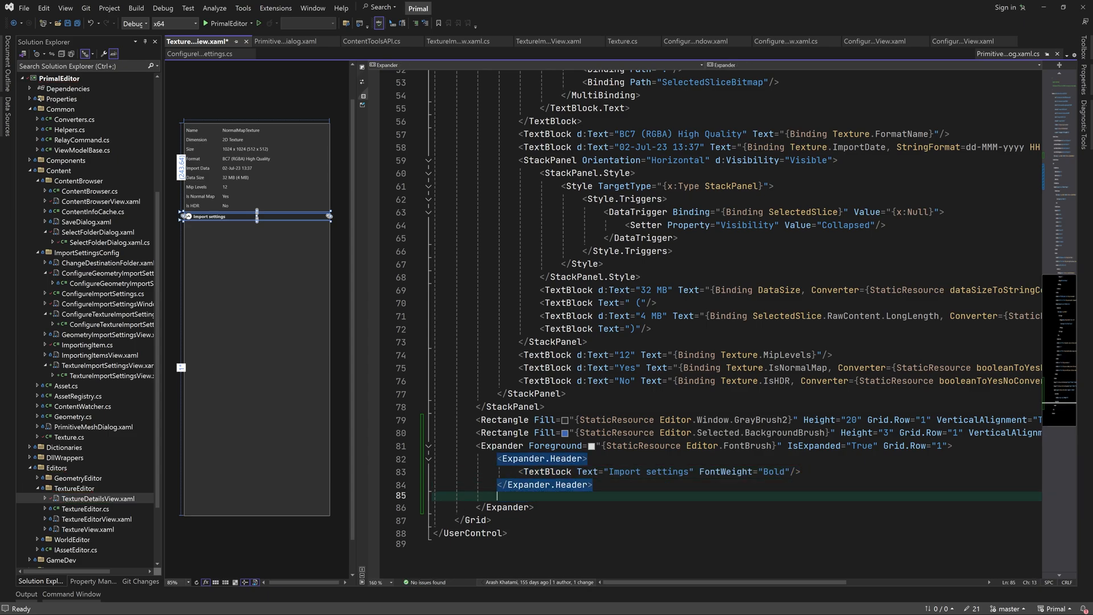
pyautogui.write('<StackPanel Margin="5">')
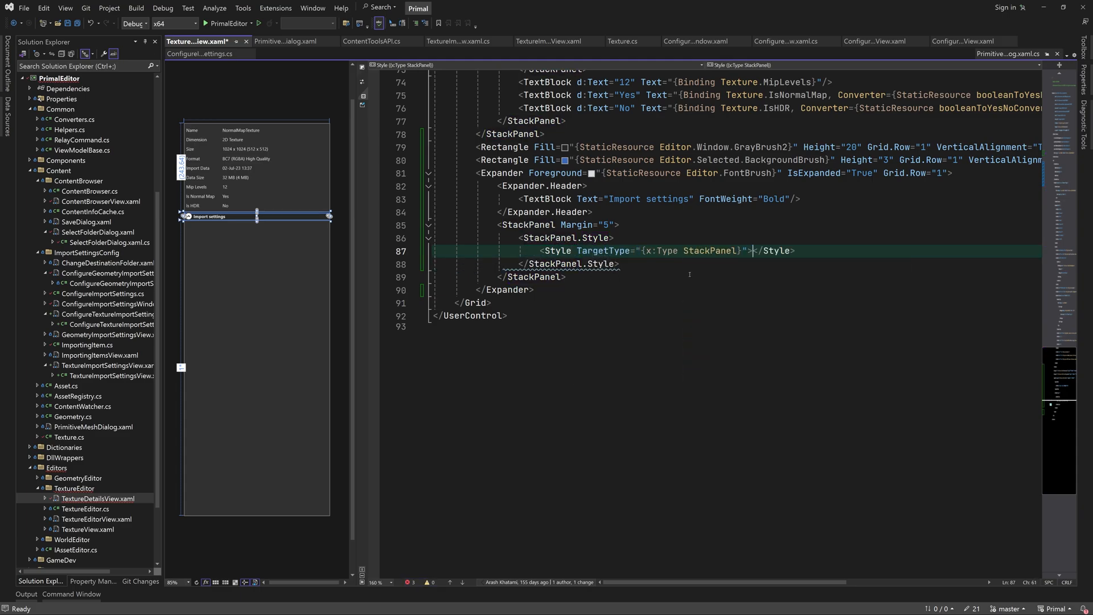
# Step: Set IsEnabled False by default, with a DataTrigger enabling it when State is AssetEditorState.Done
pyautogui.write('<Setter Property="IsEnabled" Value="')
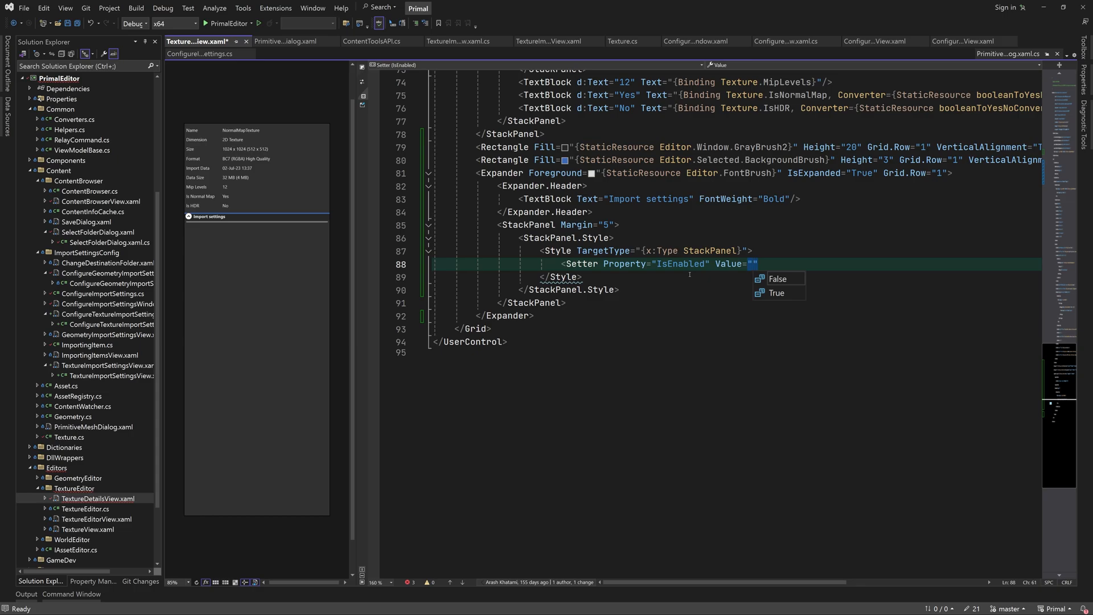
pyautogui.click(778, 278)
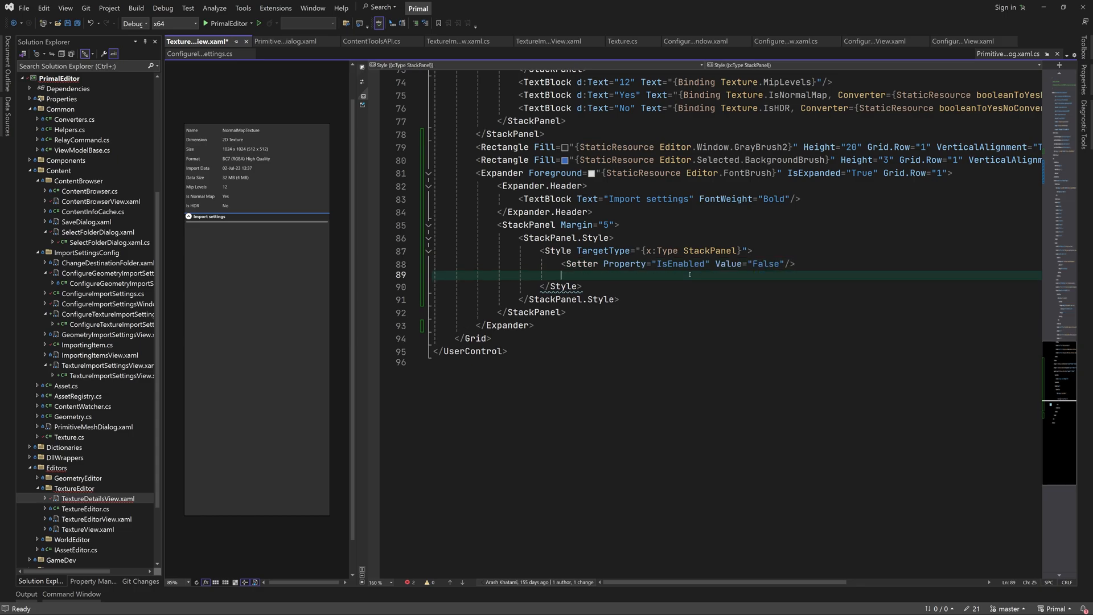
pyautogui.write('<DataTrigger Binding="{')
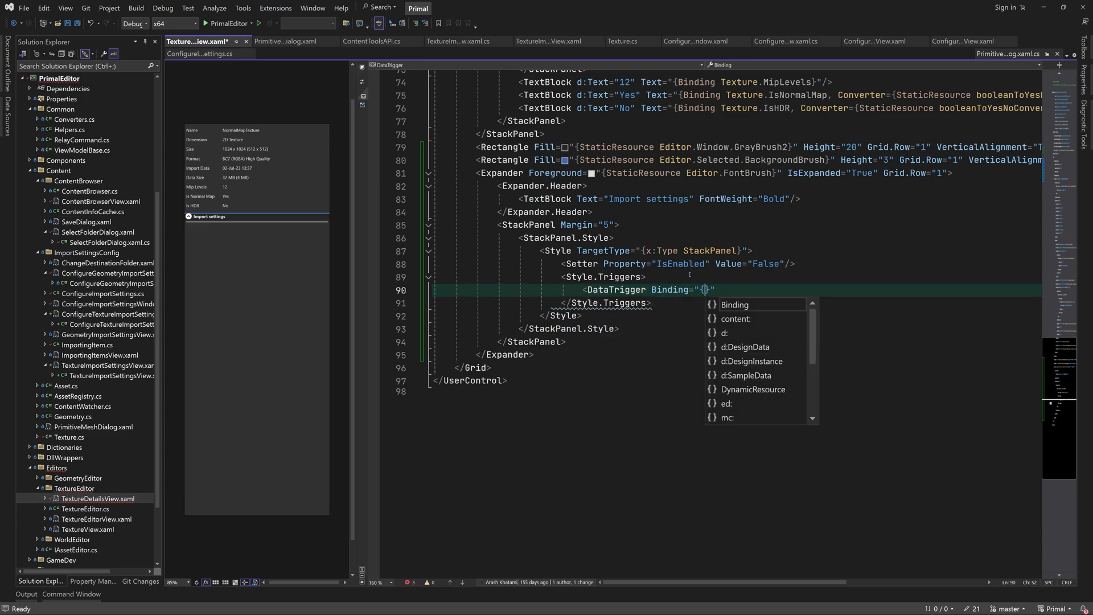
pyautogui.write('Binding State')
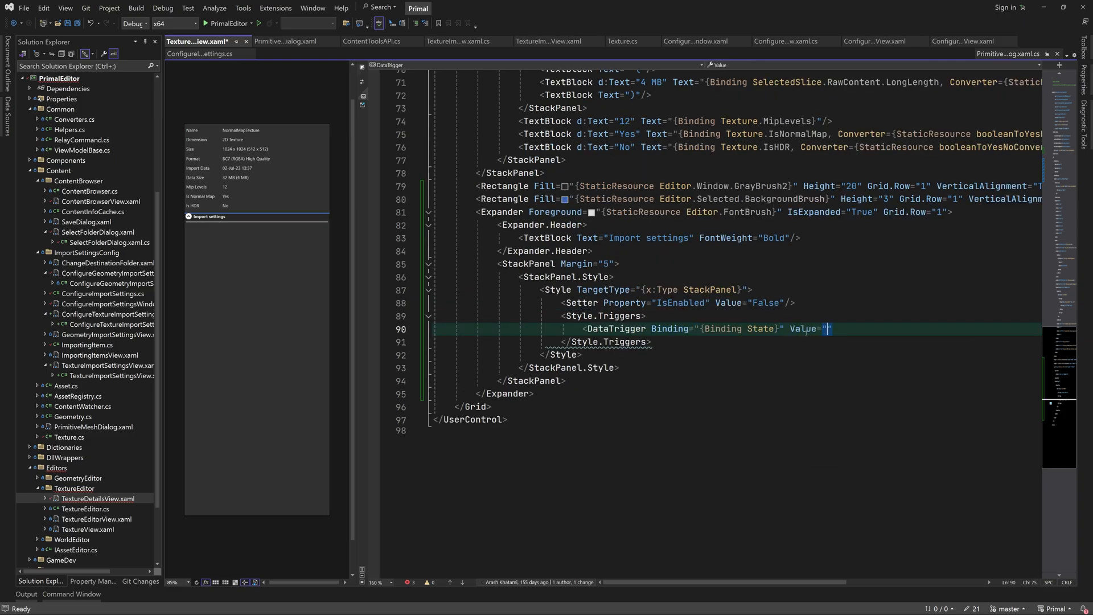
pyautogui.write('{x:Static}')
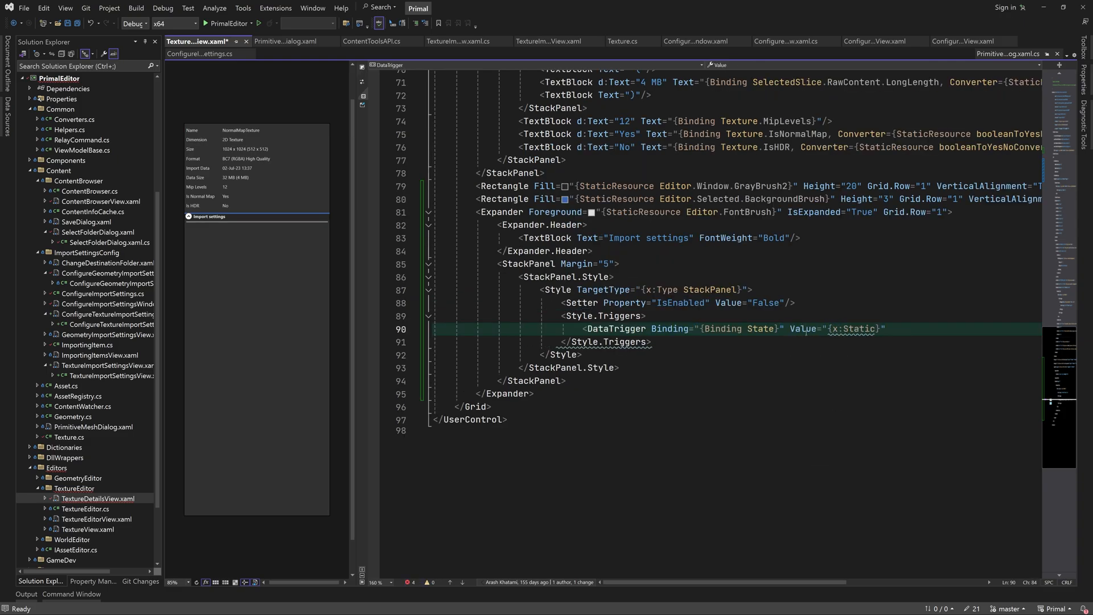
pyautogui.write('ed:AssetEditorState.Done')
pyautogui.write('<Setter Property="IsEnabled" Value="True"/>')
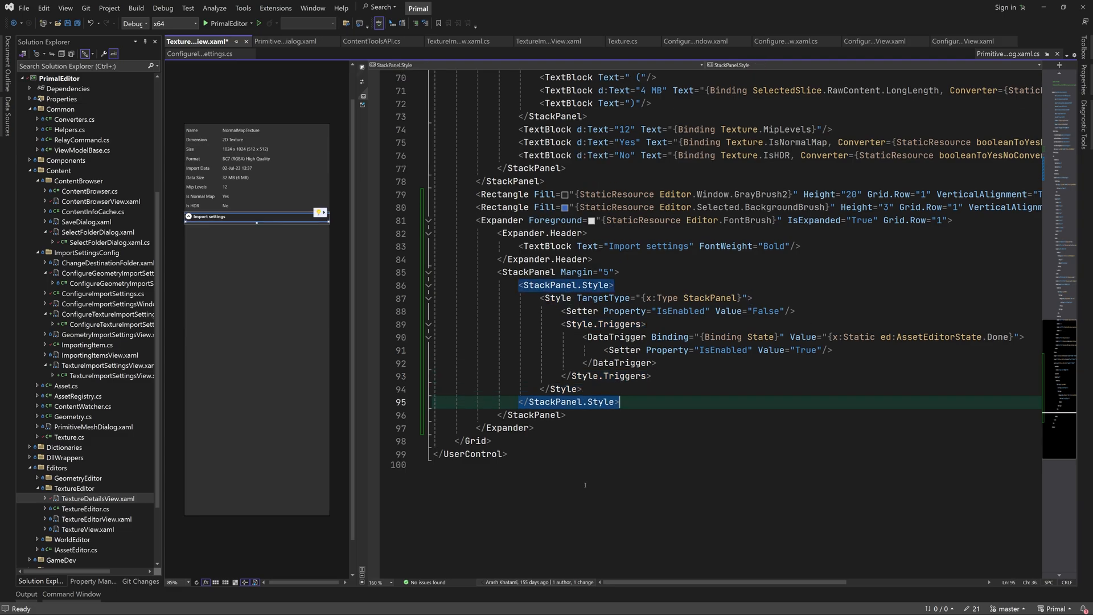
# Step: Insert TextureImportSettingsView with a DataContext binding into the StackPanel, then open TextureEditor.cs
pyautogui.write('textureImportSettingsView')
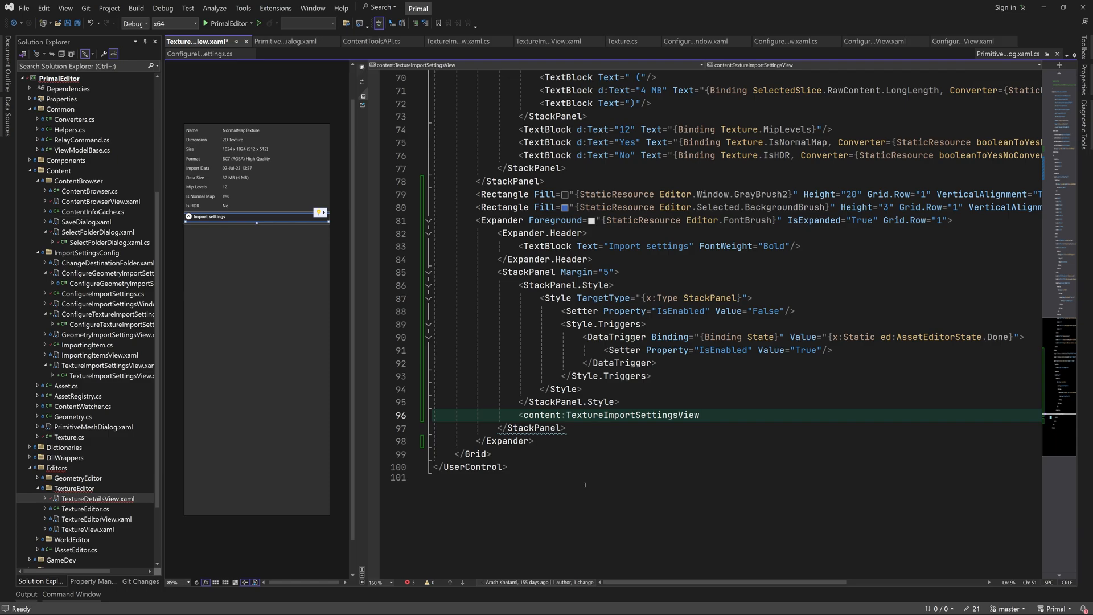
pyautogui.write('DataContext="{Binding imp')
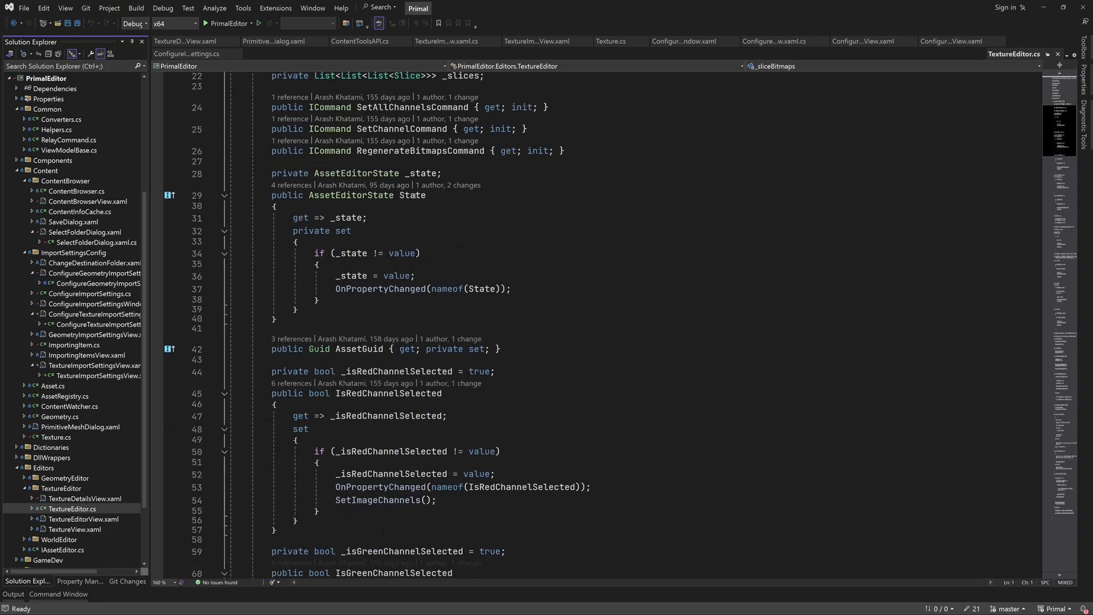
# Step: Declare ReimportCommand and SaveCommand properties under RegenerateBitmapsCommand, plus a CanSaveChanges property with backing field
pyautogui.scroll(-3)
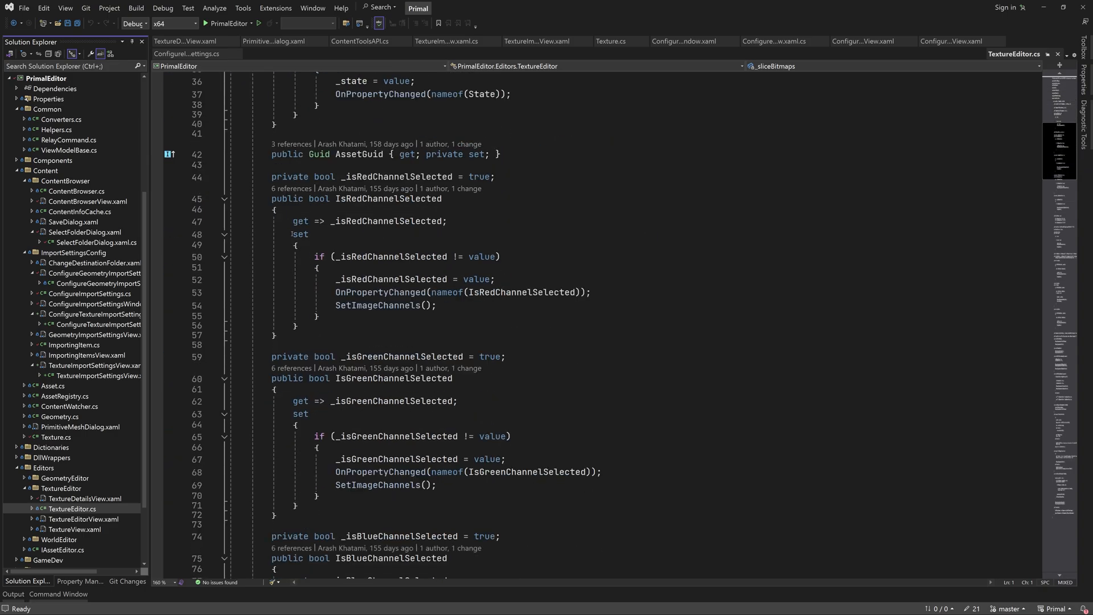
pyautogui.click(224, 198)
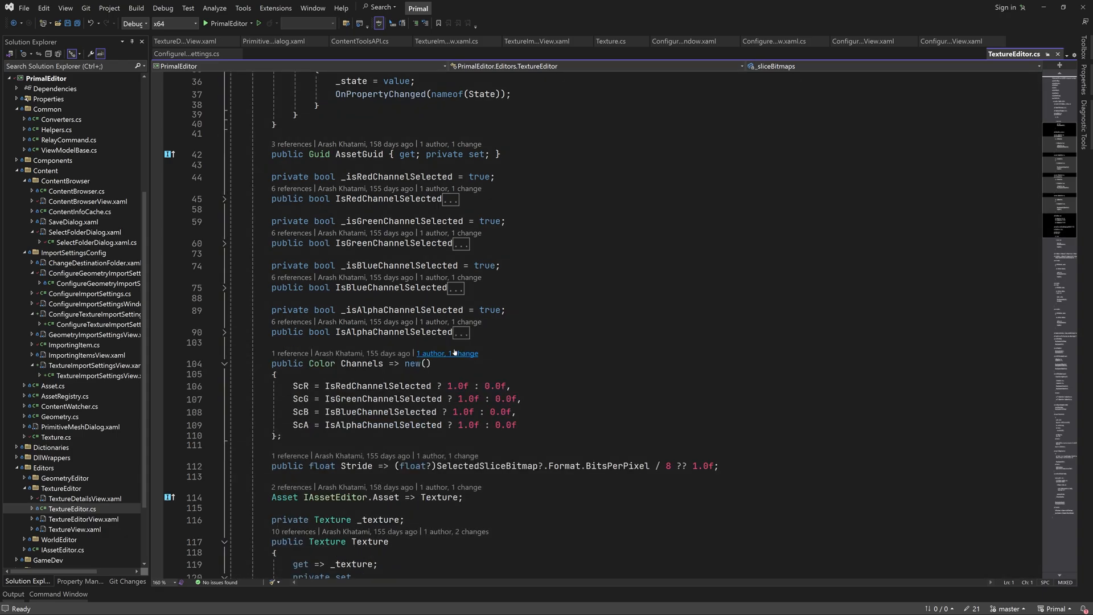
pyautogui.scroll(-3)
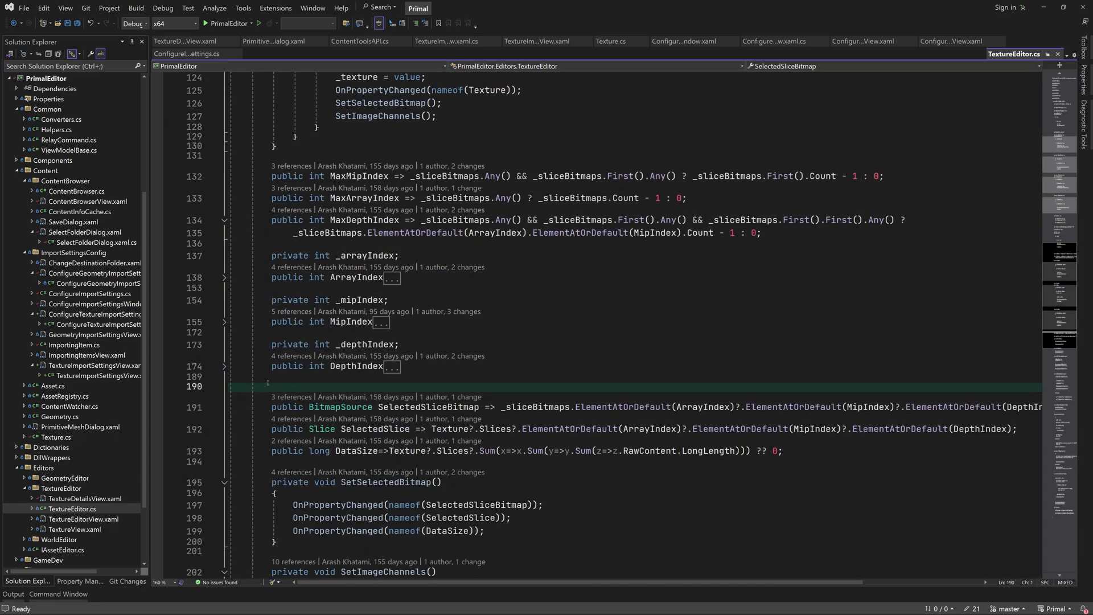
pyautogui.scroll(-3)
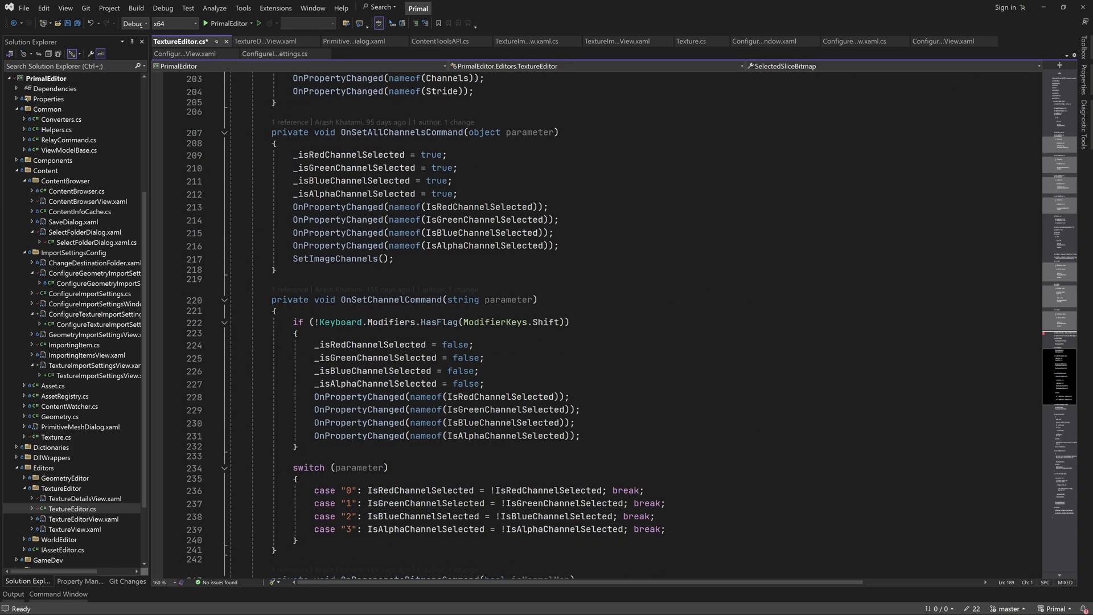
pyautogui.scroll(3)
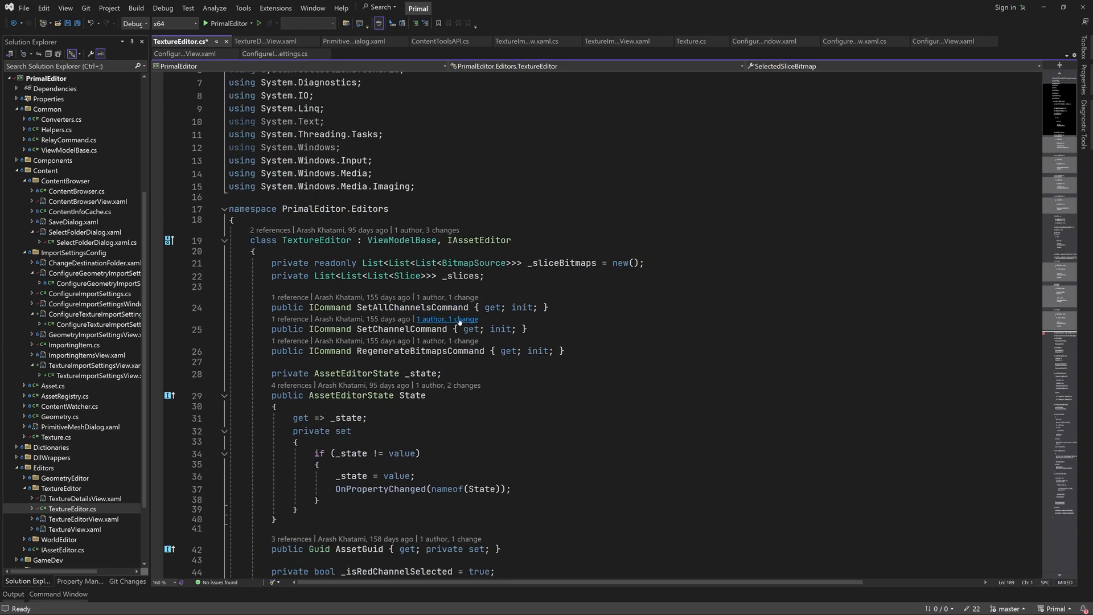
pyautogui.click(565, 351)
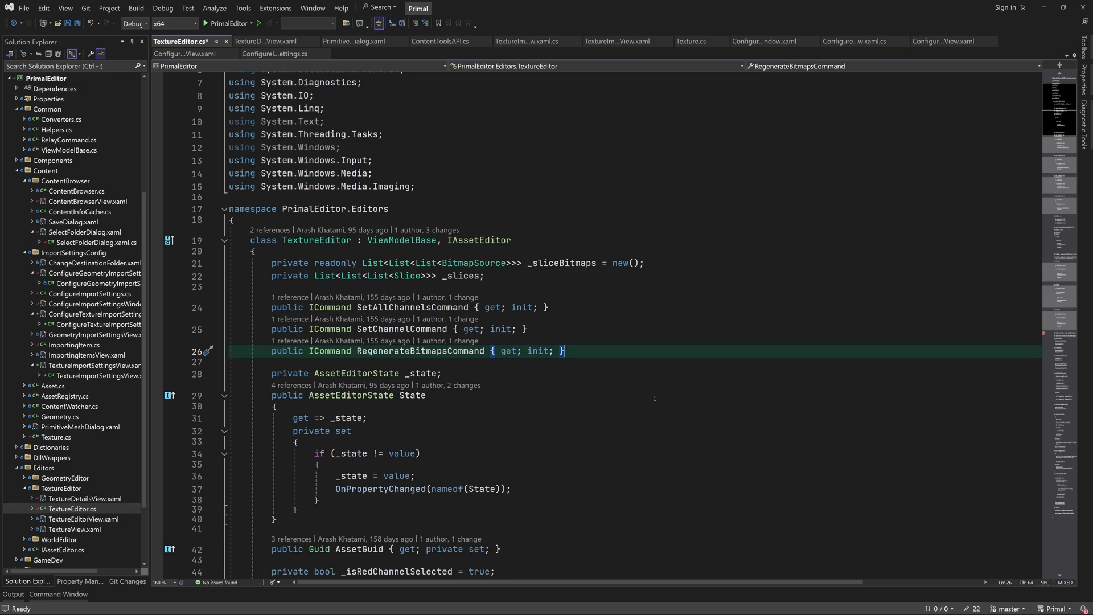
pyautogui.write('ReimportC')
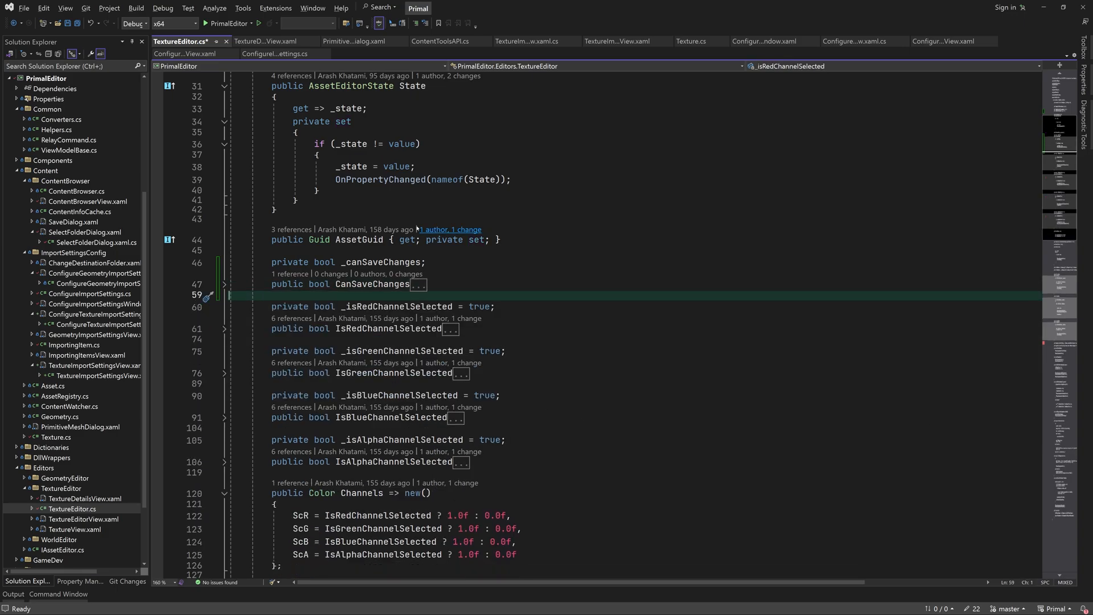
# Step: Add a public TextureImportSettings ImportSettings property initialized with new()
pyautogui.scroll(-3)
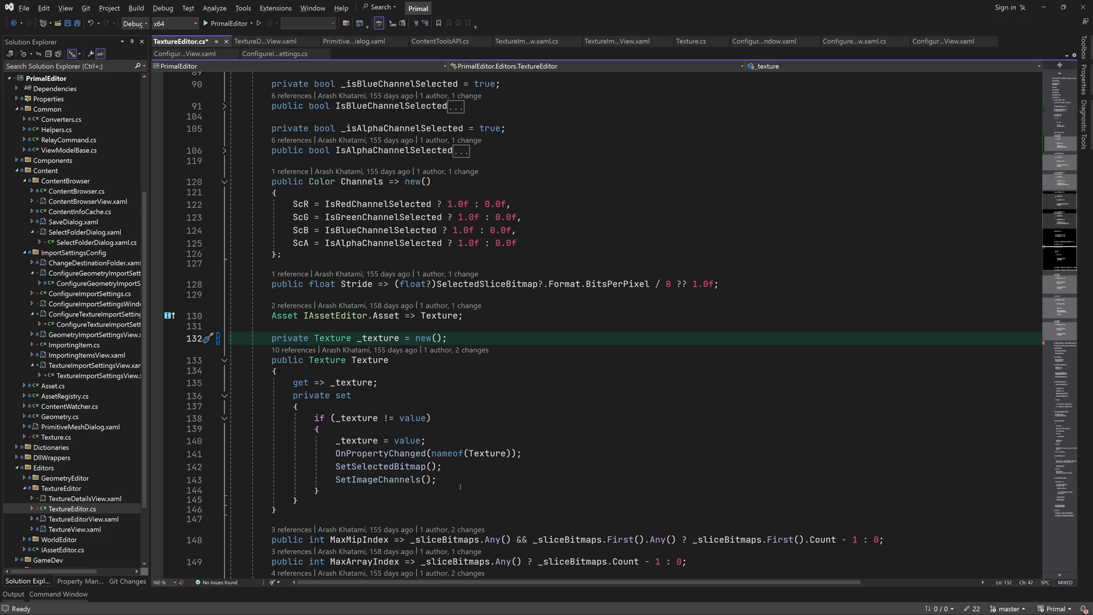
pyautogui.write('te')
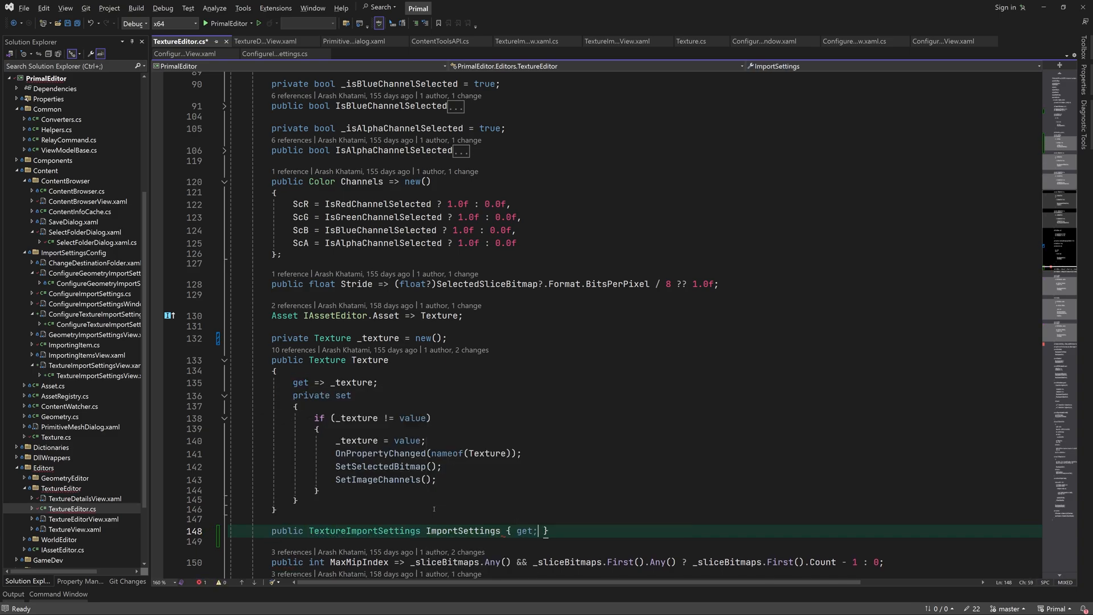
pyautogui.write('= new();')
pyautogui.write('if(')
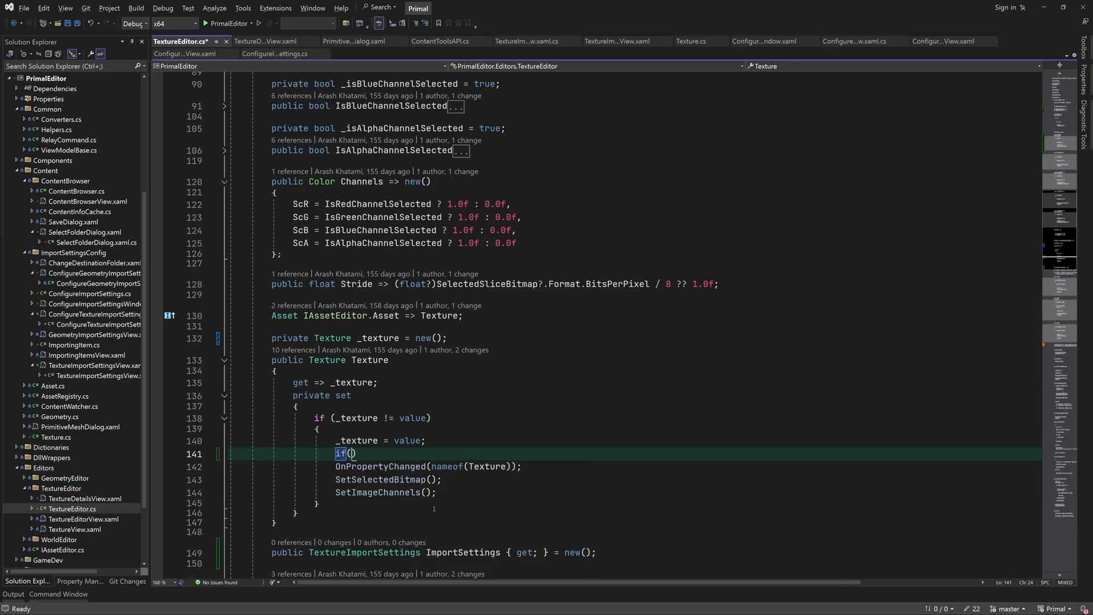
# Step: In the Texture setter, copy the texture's import settings via CopyImportSettings when non-null
pyautogui.write('texture != null')
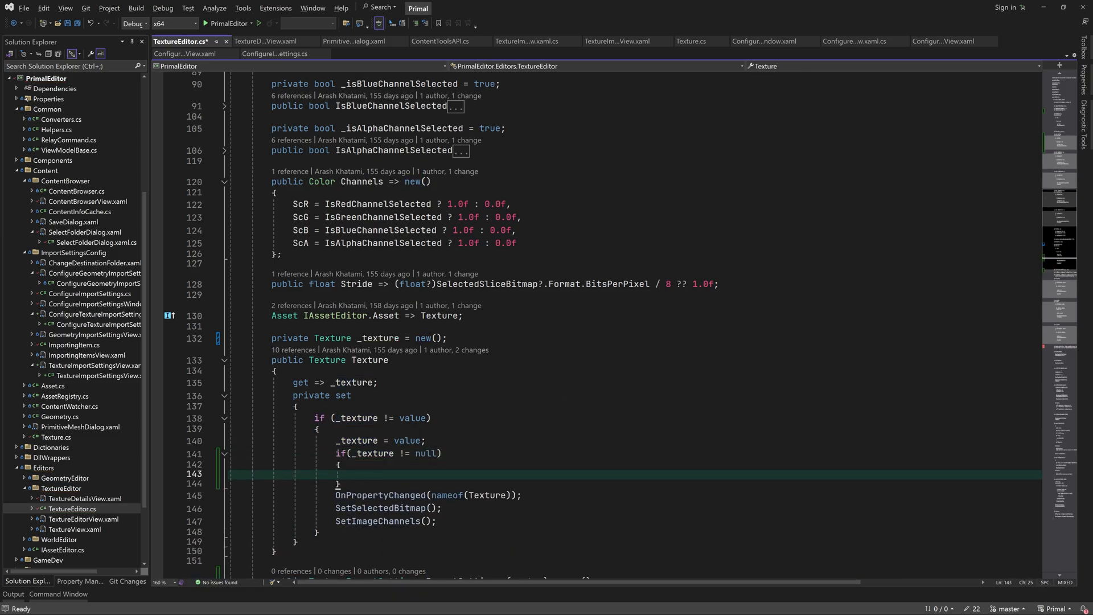
pyautogui.write('IAssetImportSettings.CopyImportSettings')
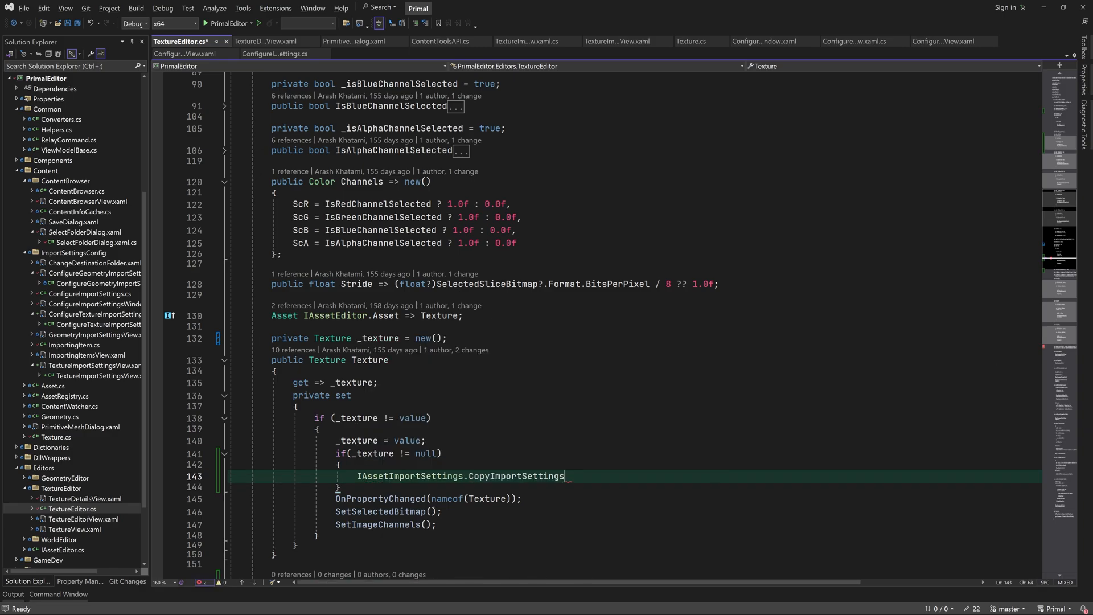
pyautogui.write('(_texture.importSettings, ImportSettings);')
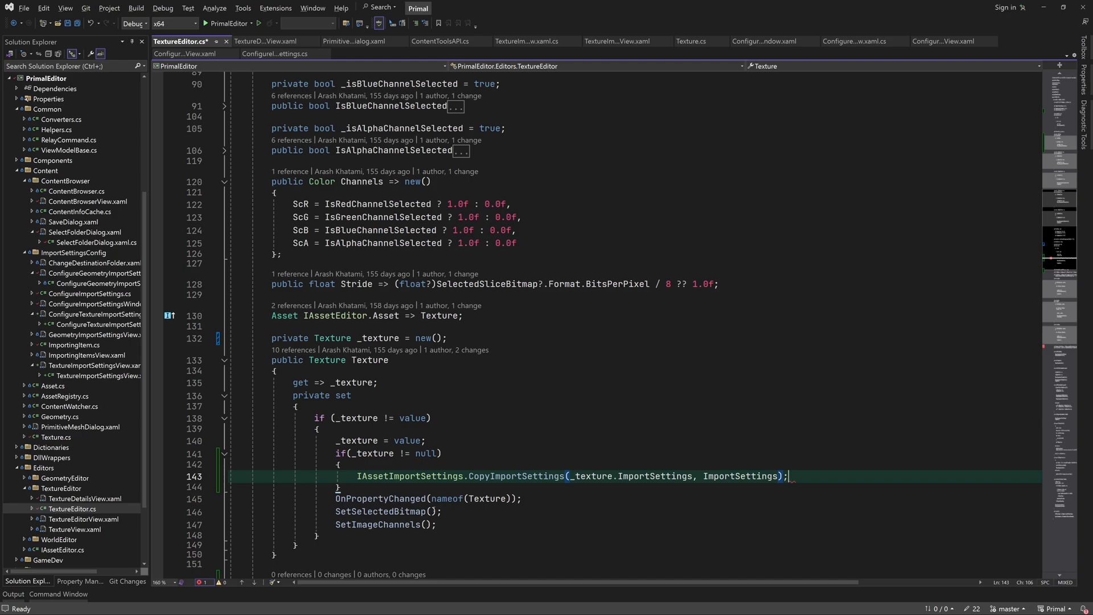
pyautogui.scroll(-3)
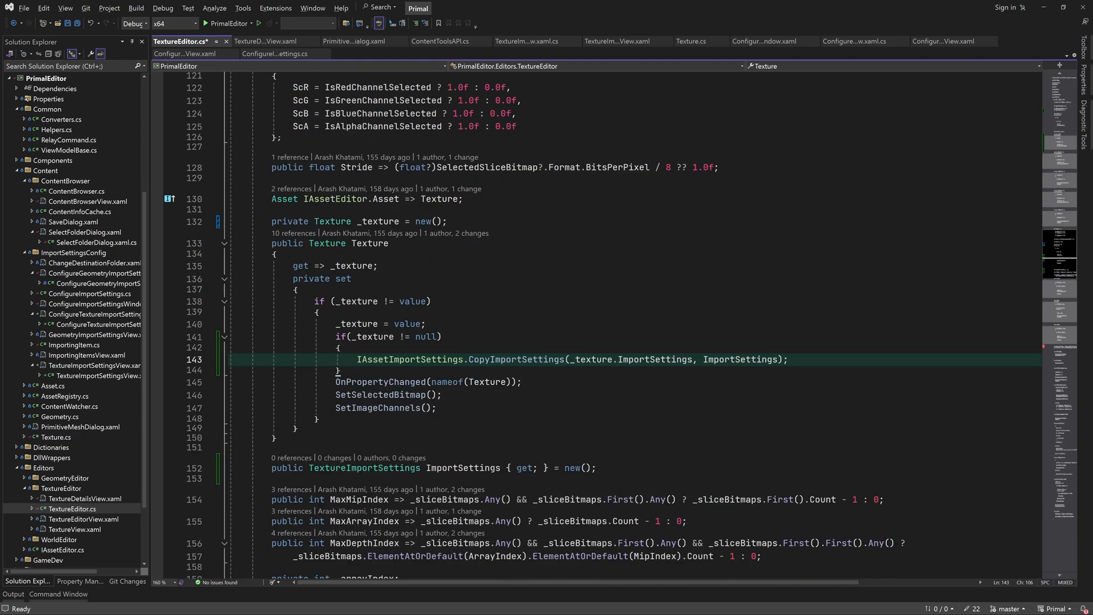
pyautogui.scroll(-3)
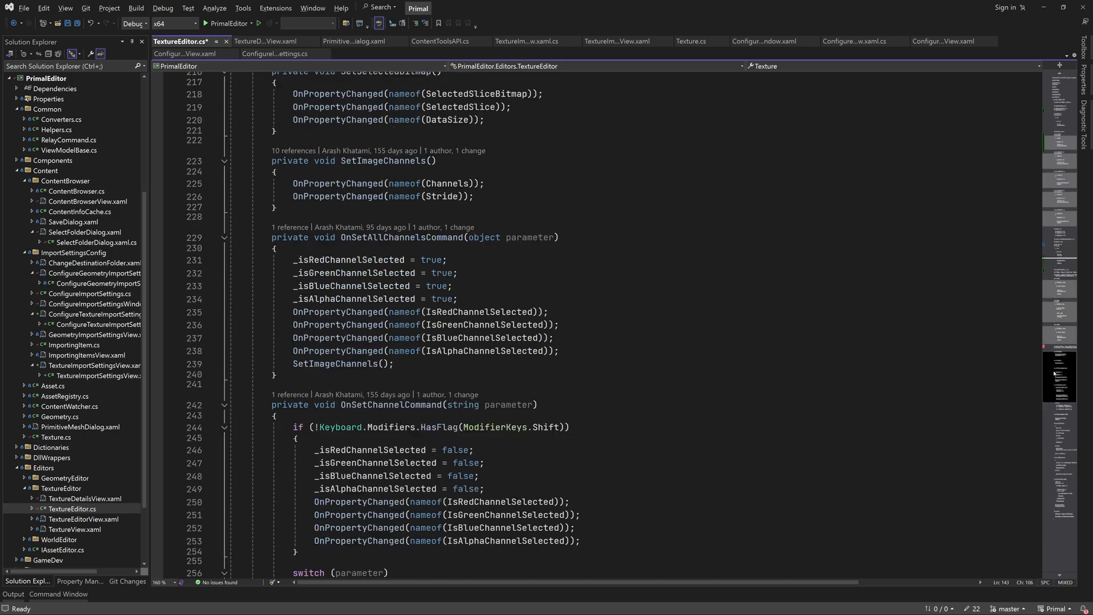
# Step: Create ReimportCommand and SaveCommand as RelayCommand<object> calling async OnReimportCommand and OnSaveCommand stubs
pyautogui.write('new')
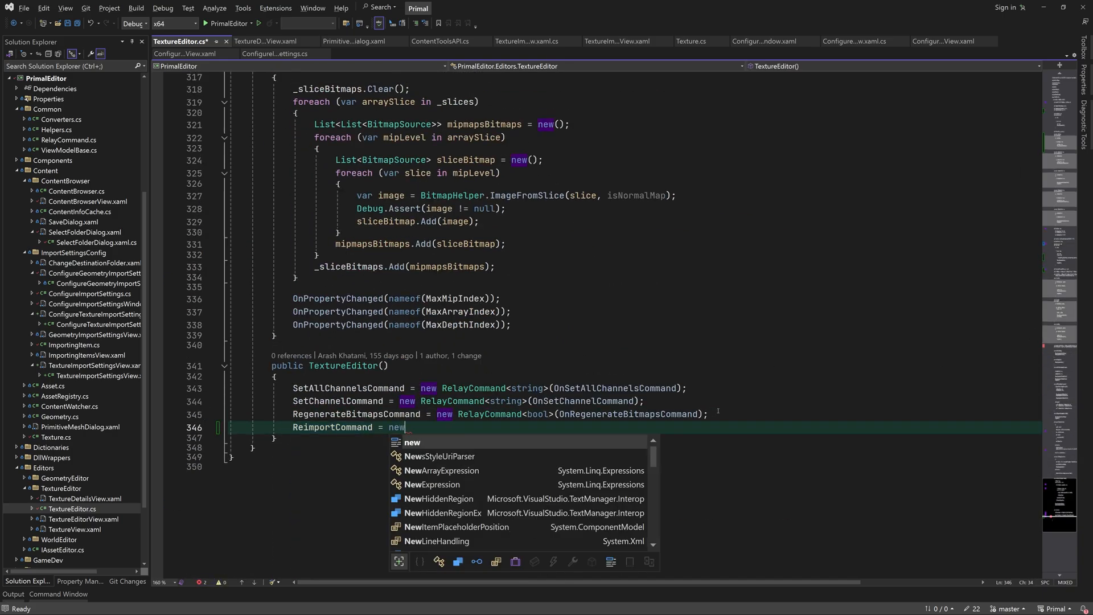
pyautogui.write('RelayCommand<object>')
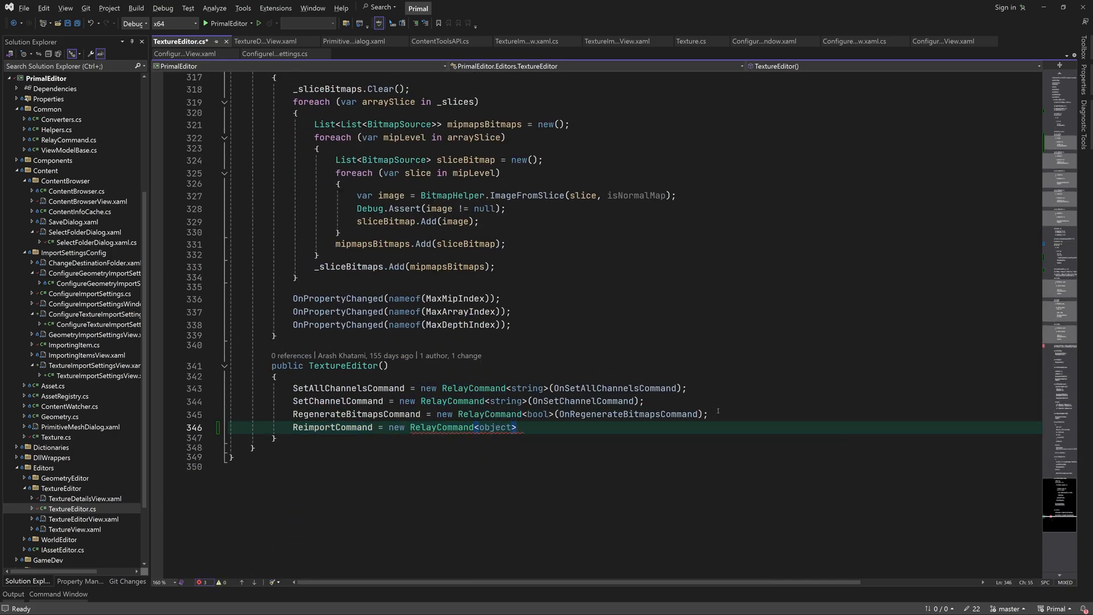
pyautogui.write('(async x => await')
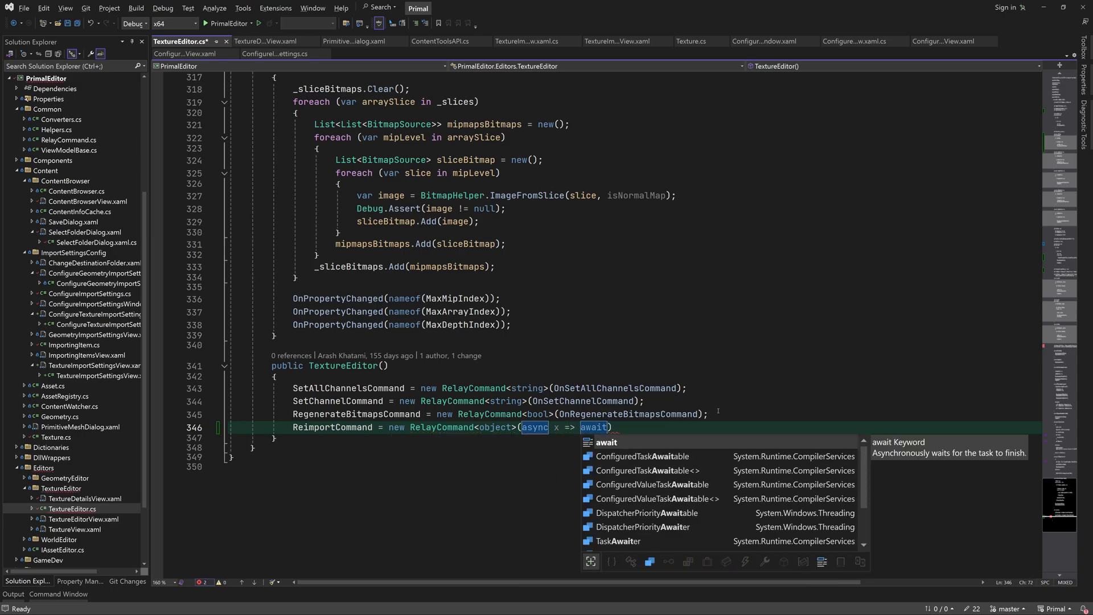
pyautogui.write('OnReimportCommand(x')
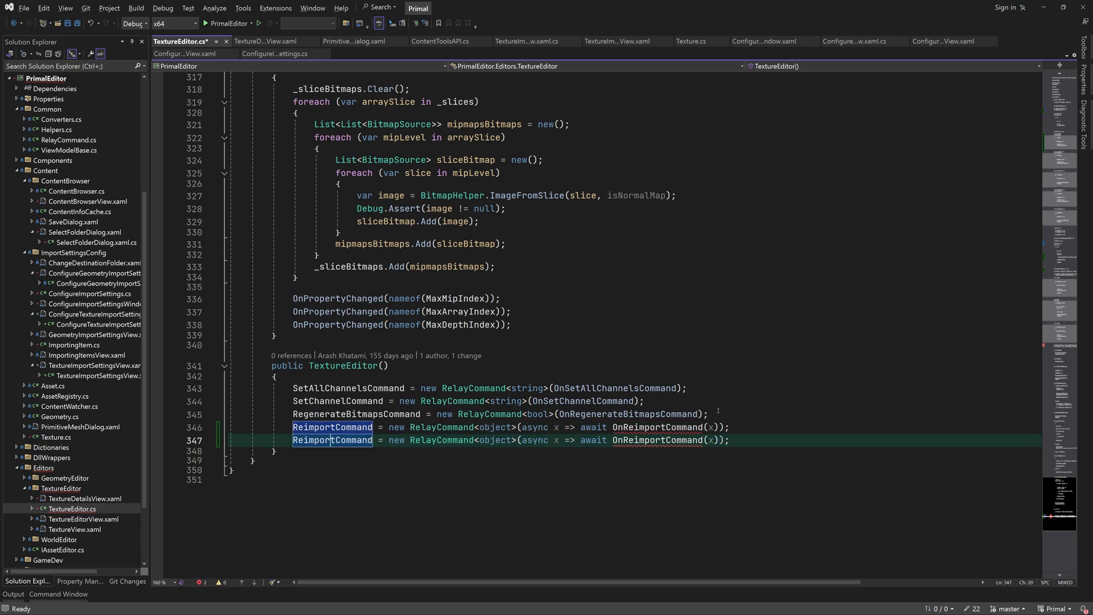
pyautogui.write('SaveCommand')
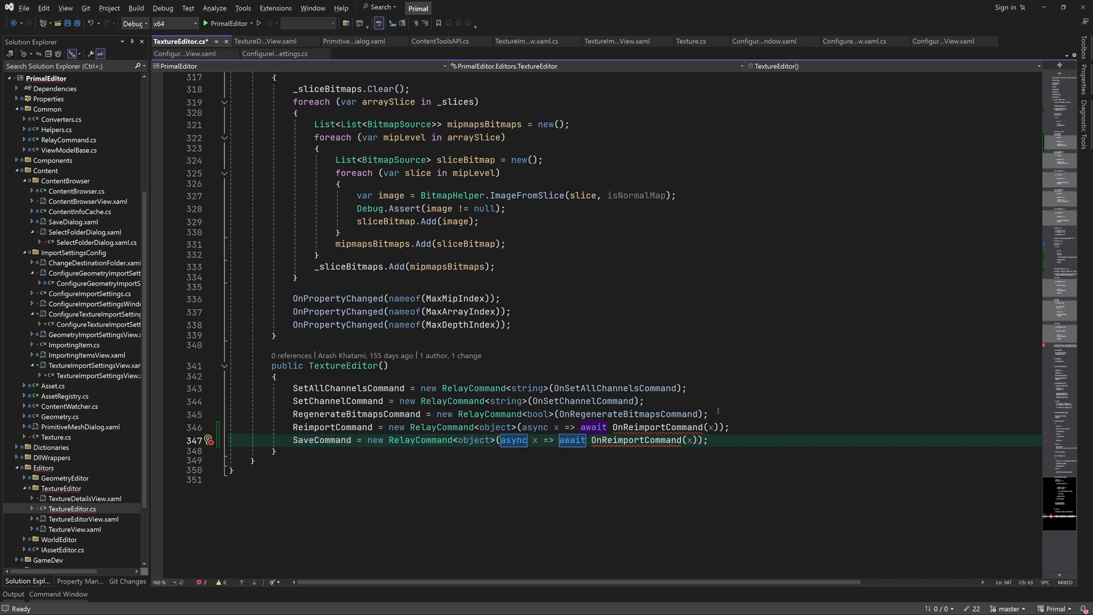
pyautogui.write('OnSaveCommand')
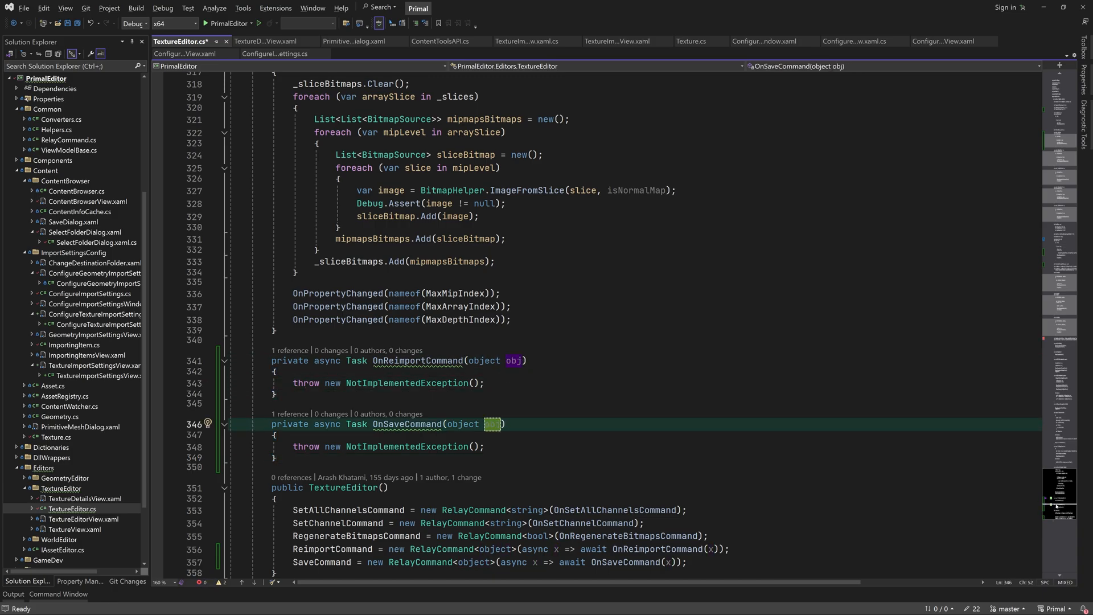
# Step: In OnReimportCommand, set State to Importing and import the texture inside an awaited Task
pyautogui.write('if (Texture == null) return;')
pyautogui.write('IAssetImportSettings.CopyImportSettings(Texture.ImportSettings, settingsBackup);')
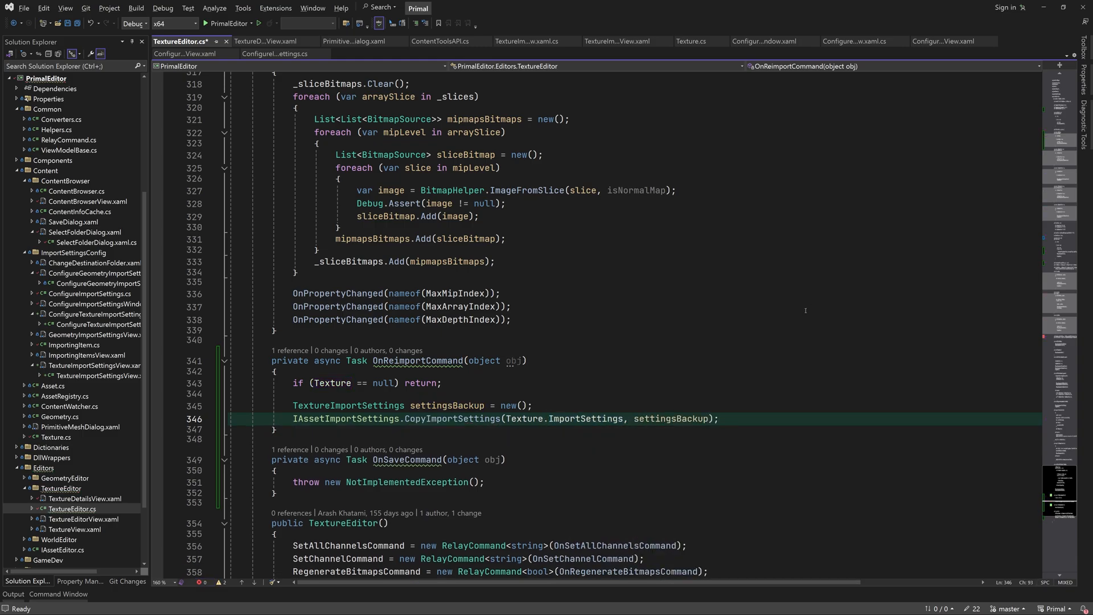
pyautogui.write('State')
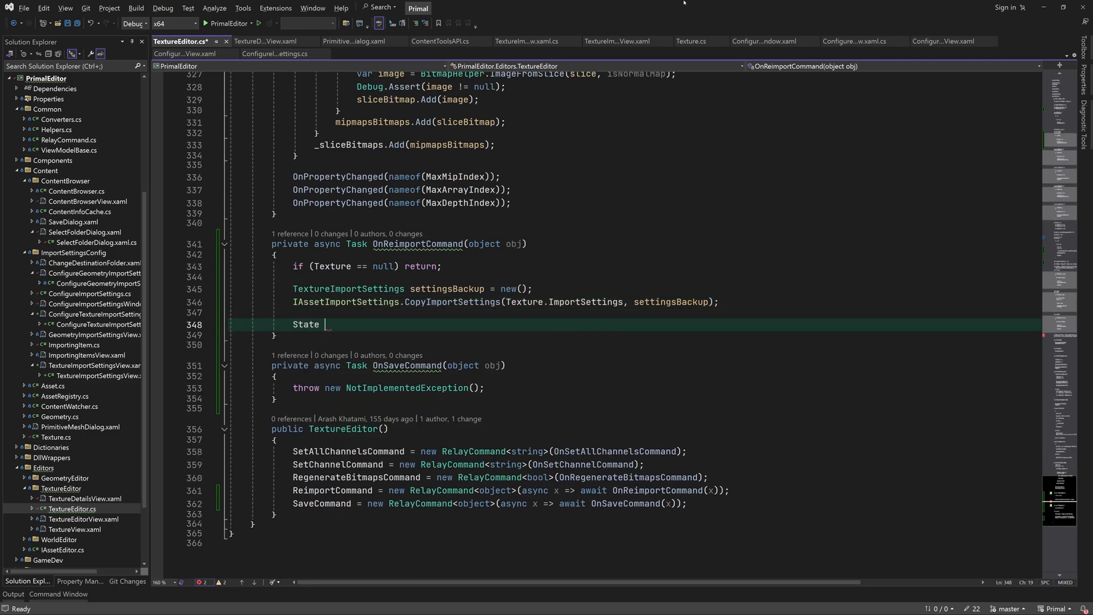
pyautogui.write('= AssetEditorState.Importing;')
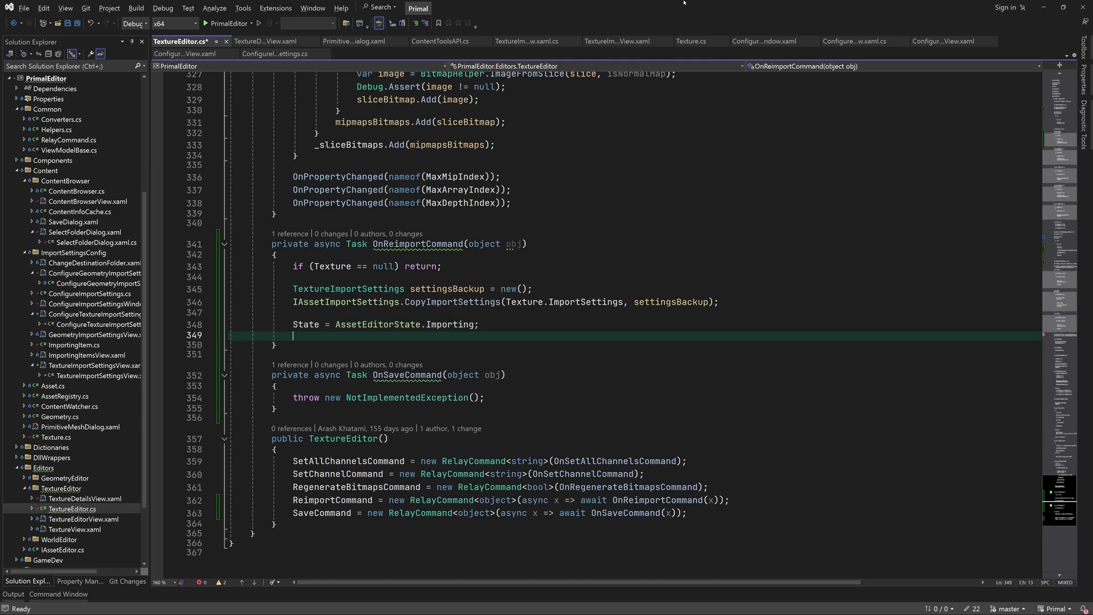
pyautogui.write('bool result = false;')
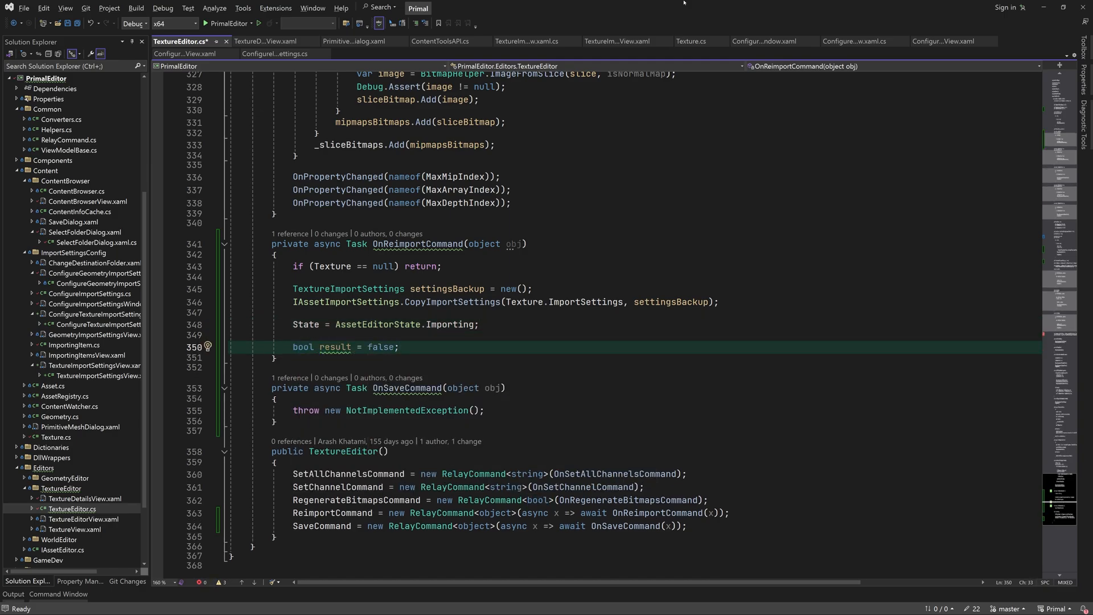
pyautogui.write('await Task.Run(()=>')
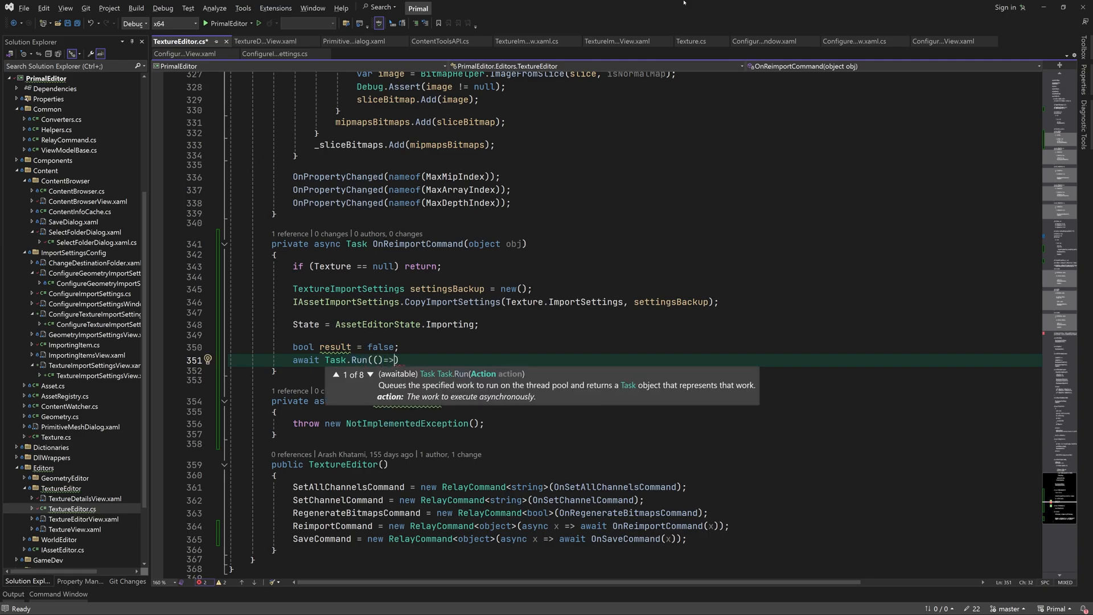
pyautogui.write('result=Texture.import(Texture.FullPath')
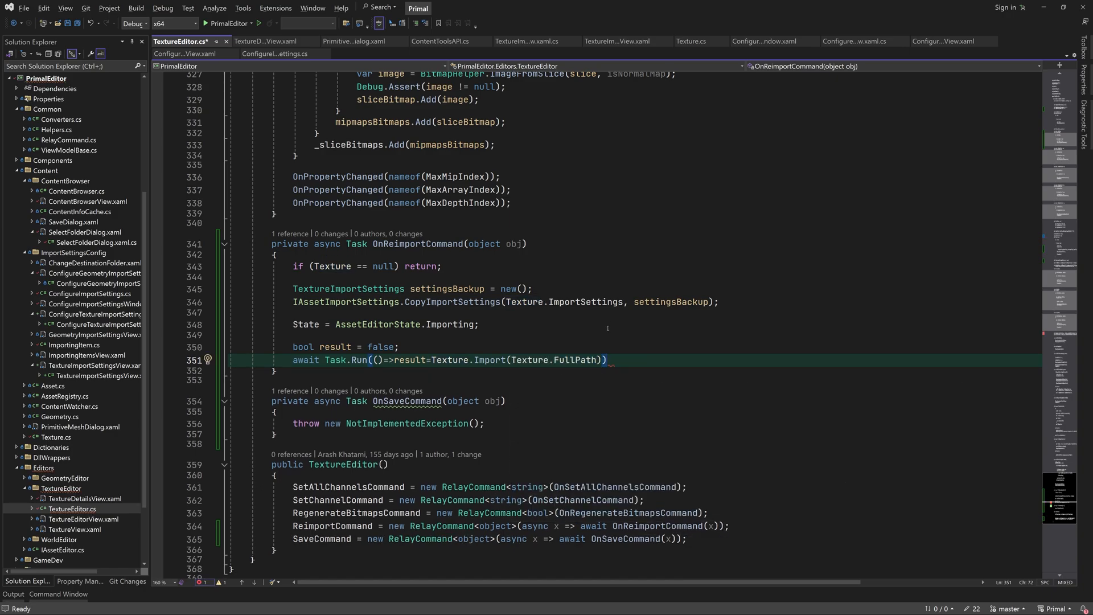
# Step: On success reload mipmaps, channels and set CanSaveChanges; else restore settingsBackup; then set State Done
pyautogui.write('if(result')
pyautogui.write('await')
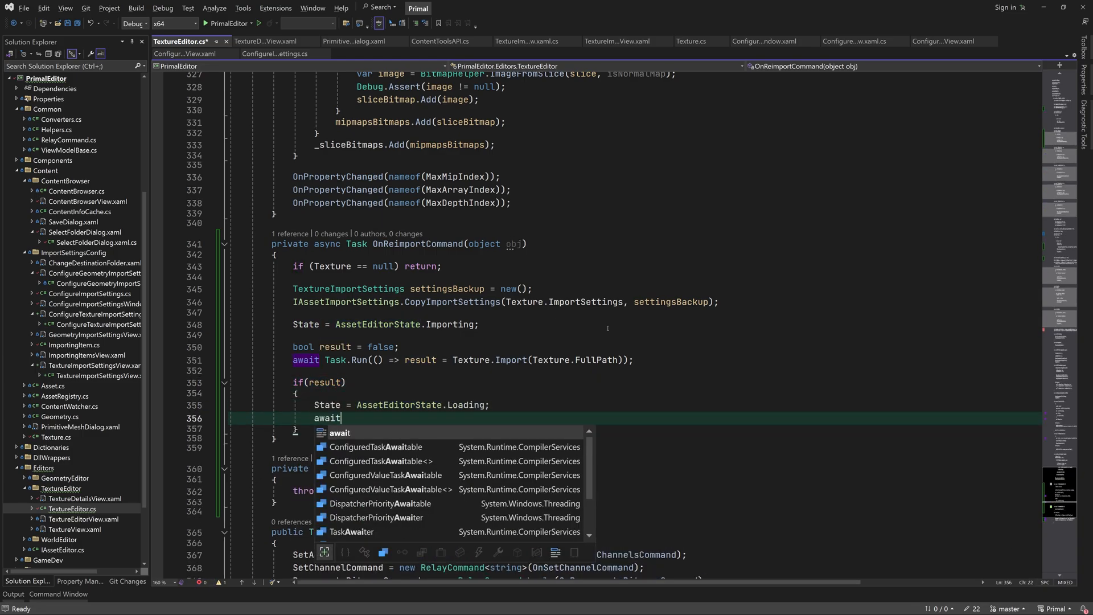
pyautogui.write('SetMipmaps(Texture);')
pyautogui.write('SetSelectedBitmap(')
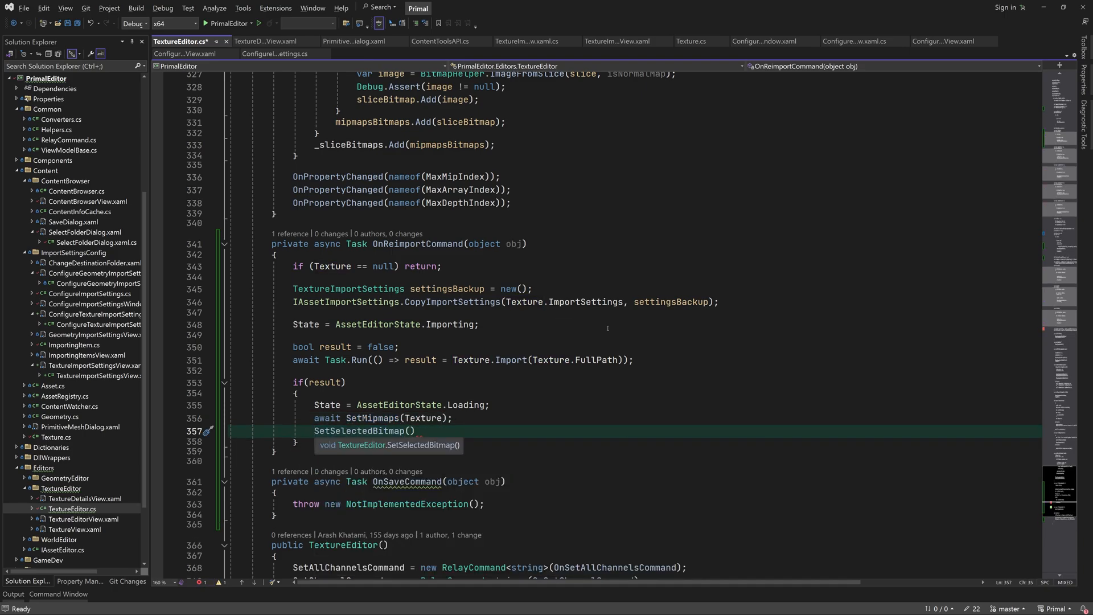
pyautogui.write('SetImageChannels();')
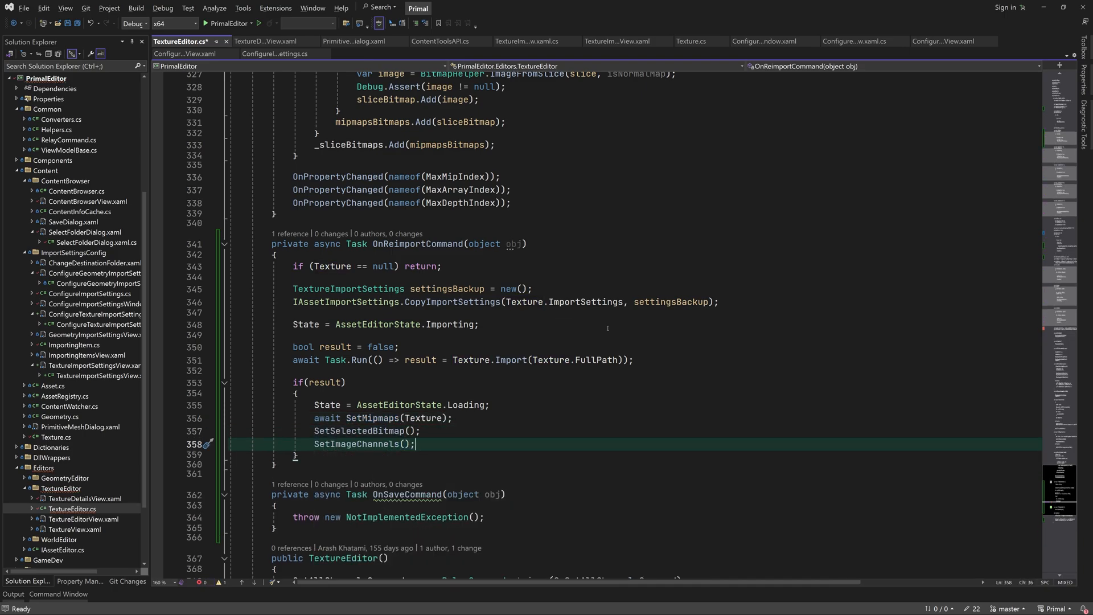
pyautogui.write('CanSaveChanges = true;')
pyautogui.write('i')
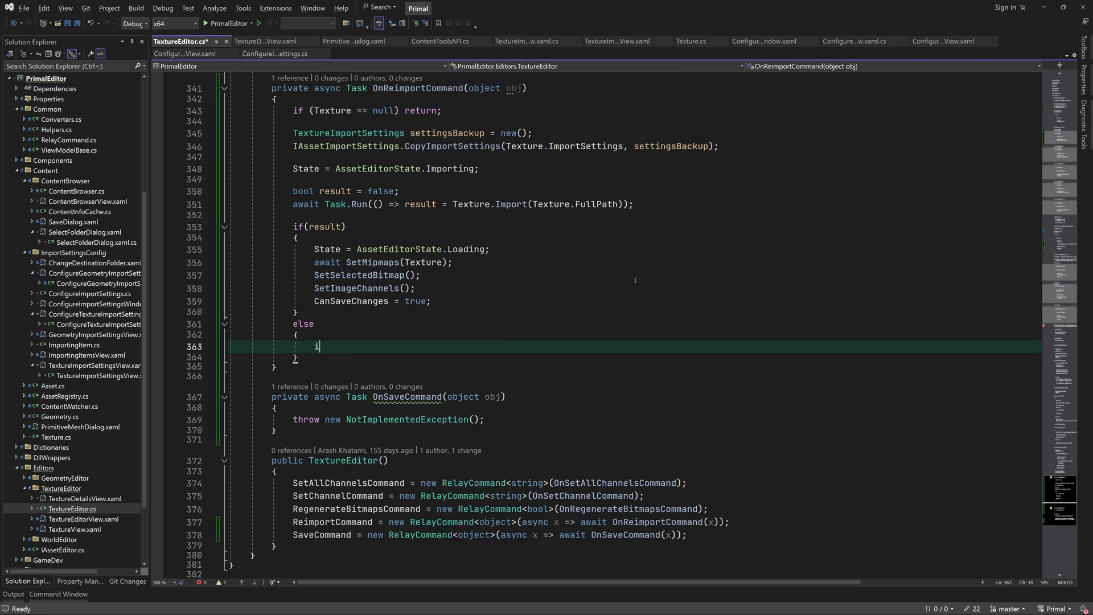
pyautogui.write('IAssetImportSettings.CopyImportSettings(settingsBackup,')
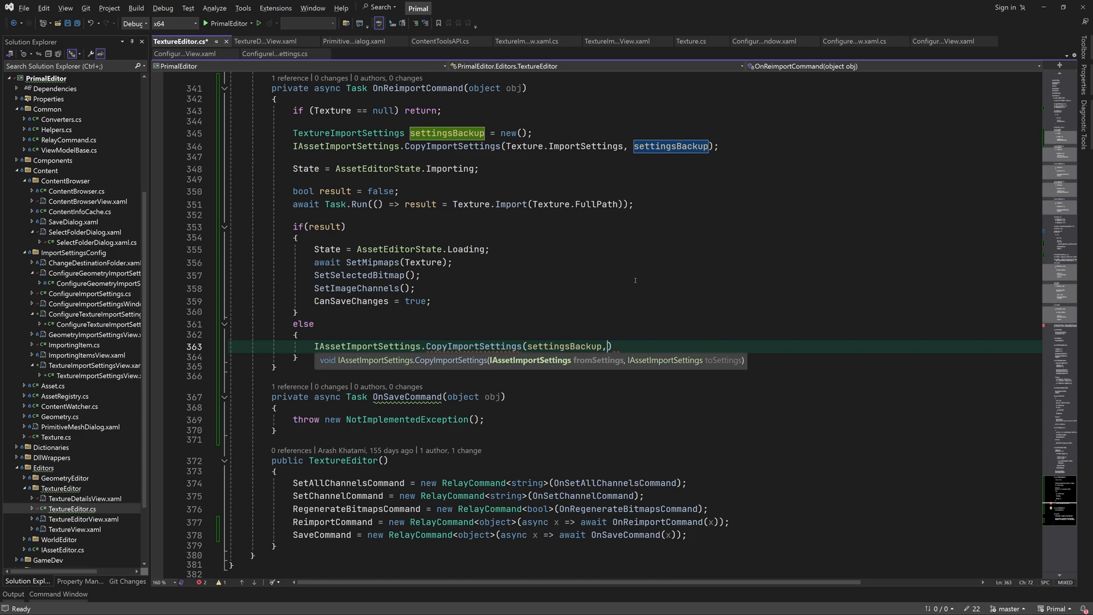
pyautogui.write('Texture.ImportSettings')
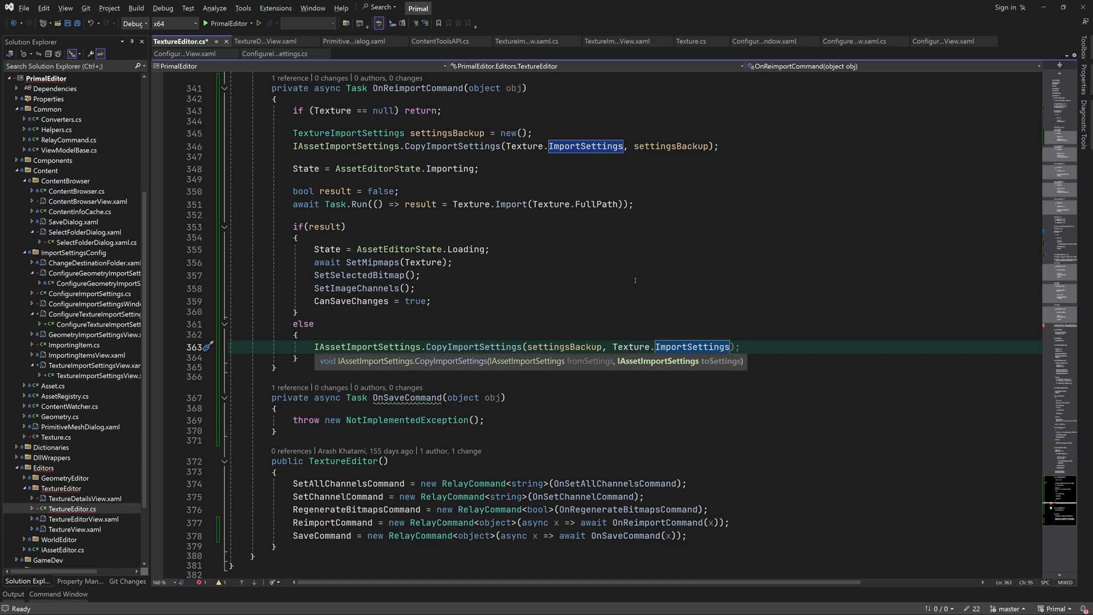
pyautogui.write('sta')
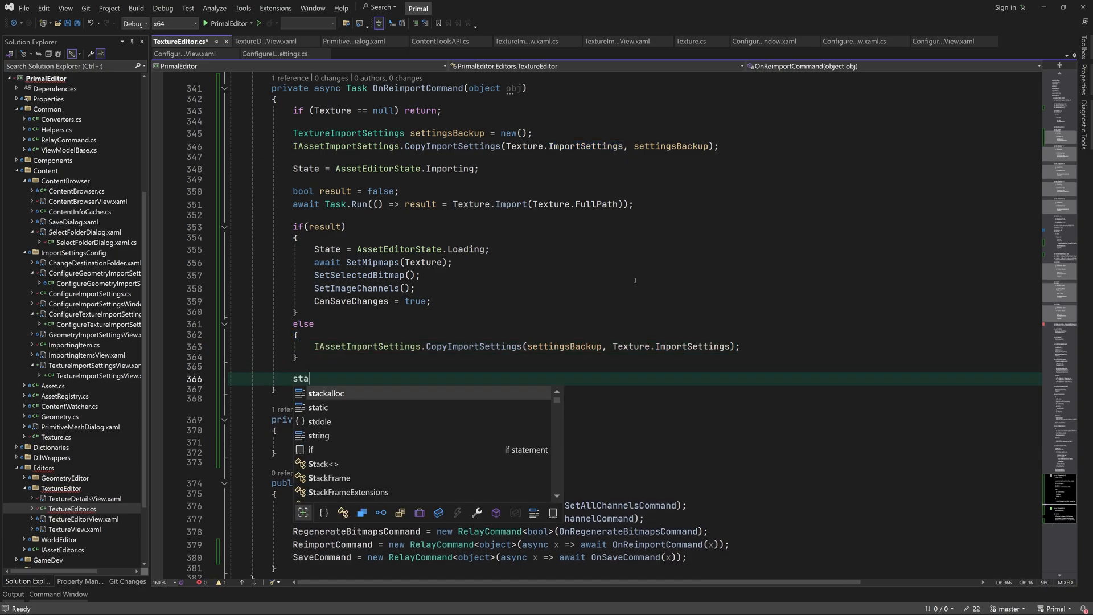
pyautogui.write('State = asseted')
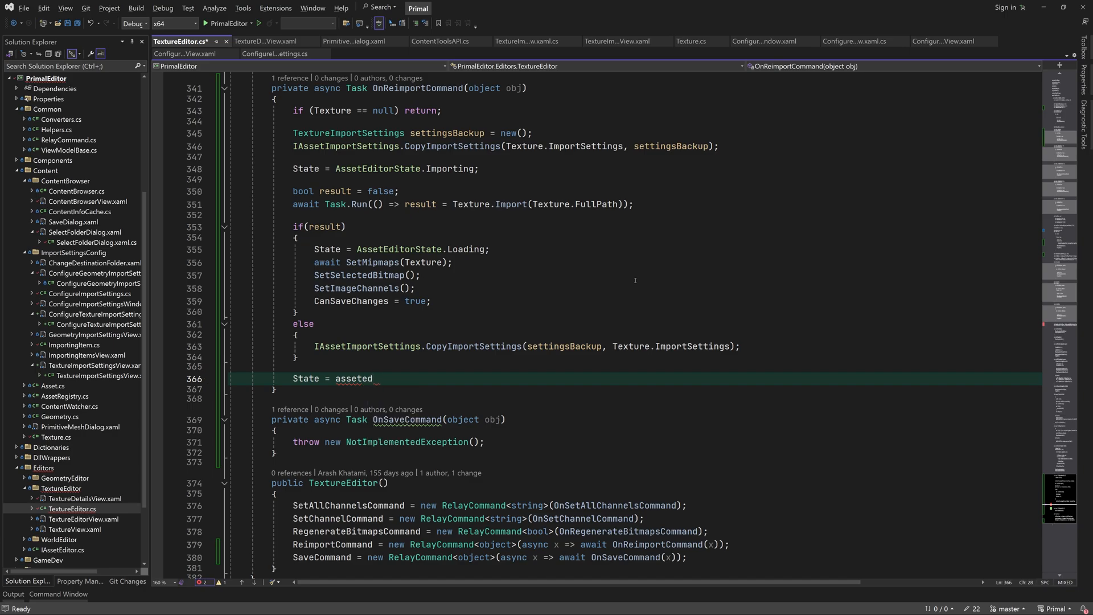
pyautogui.write('AssetEditorState.Done;')
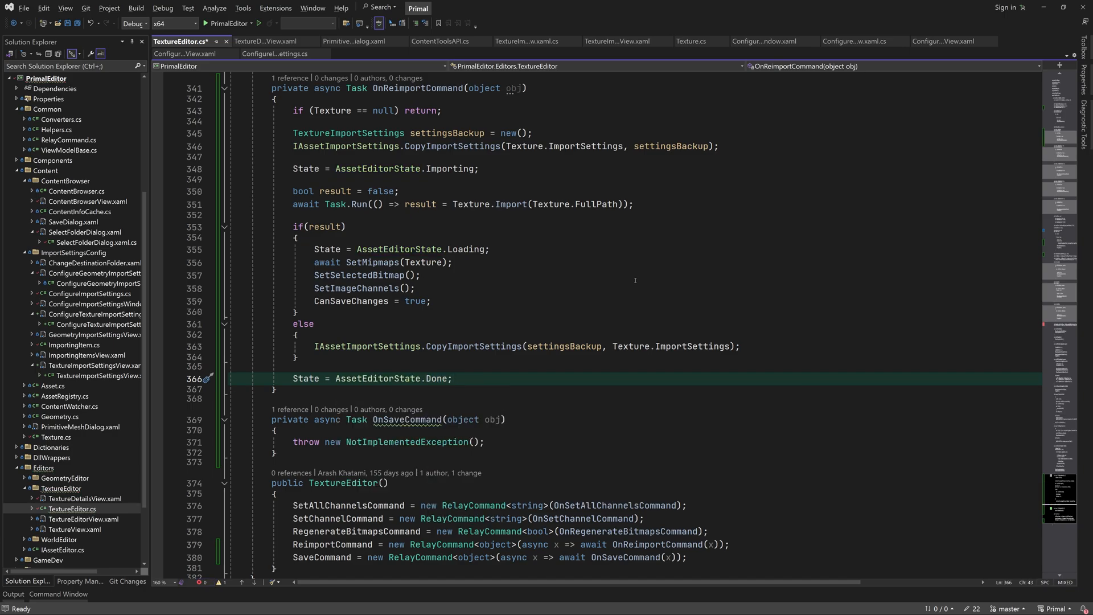
pyautogui.moveTo(606, 239)
pyautogui.write('if(!CanSaveChanges')
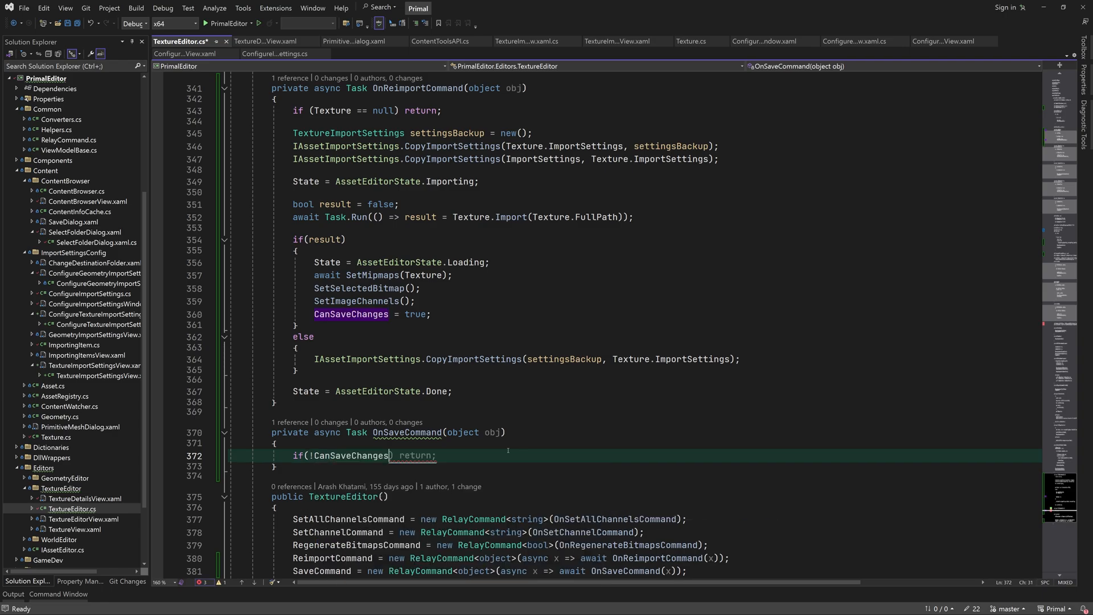
# Step: Guard OnSaveCommand on CanSaveChanges and null Texture, await the save, then open TextureEditorView.xaml
pyautogui.write('|| Texture == null')
pyautogui.write('State')
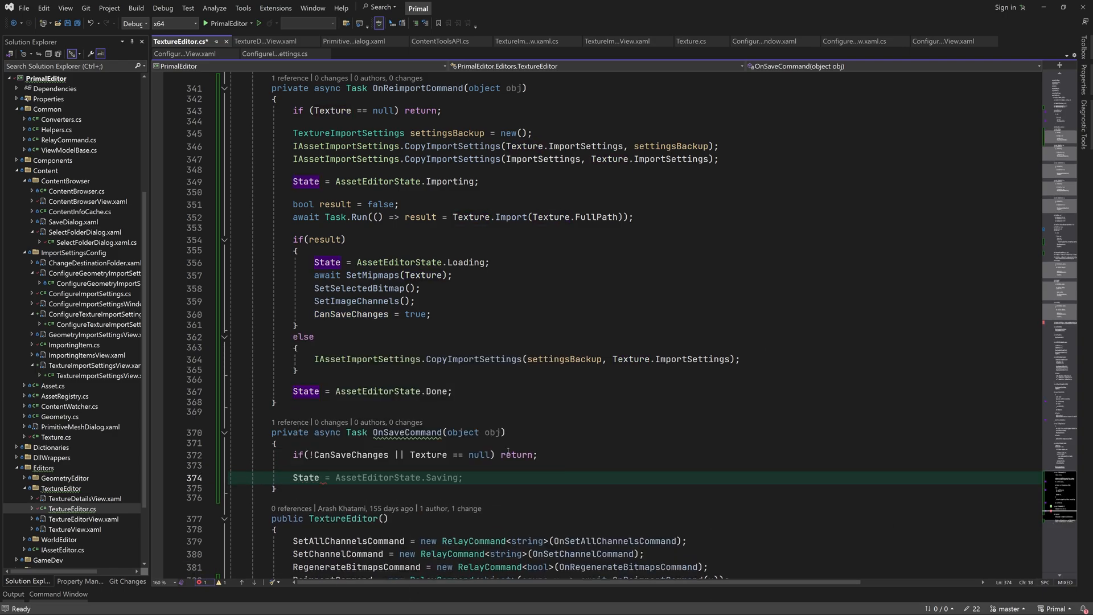
pyautogui.write('CanSaveChanges')
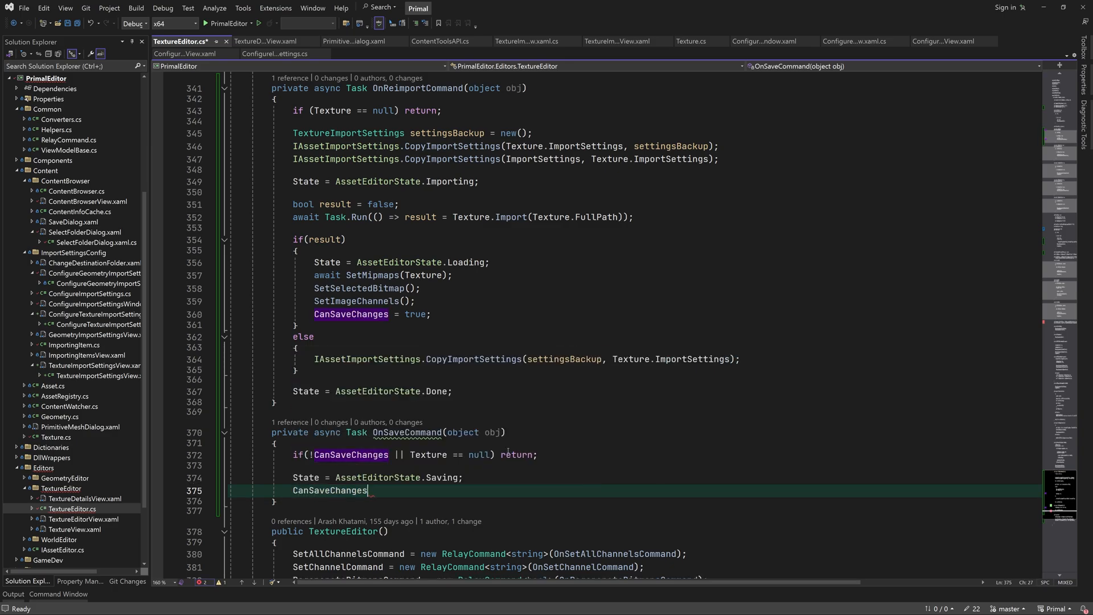
pyautogui.write('aer')
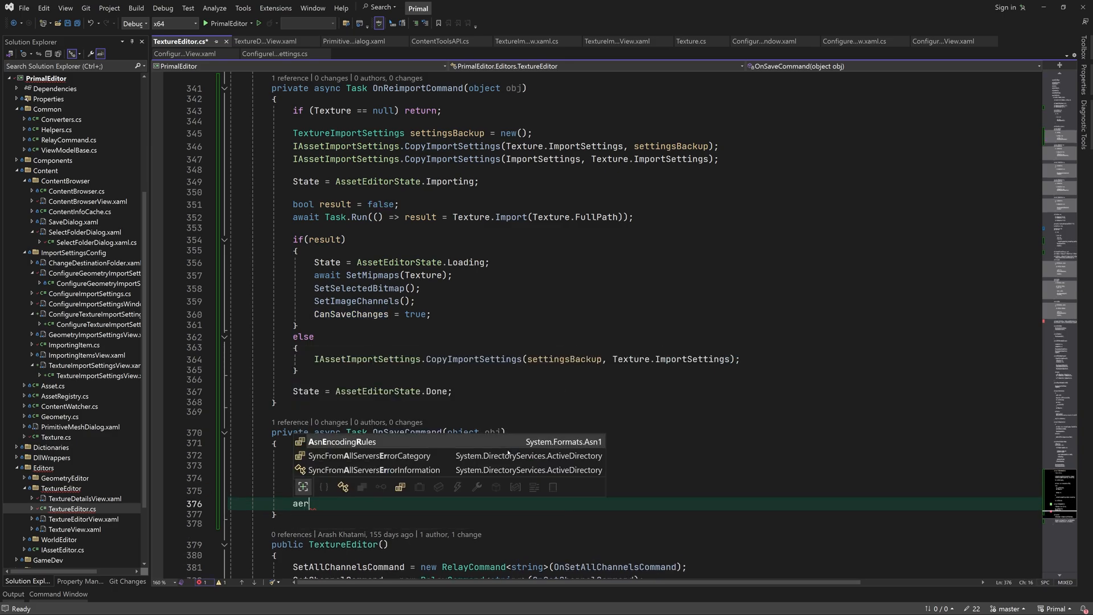
pyautogui.write('await task.Run(()=>Texture.Save(Texture.FullPath));')
pyautogui.write('State = AssetEditorState.Done;')
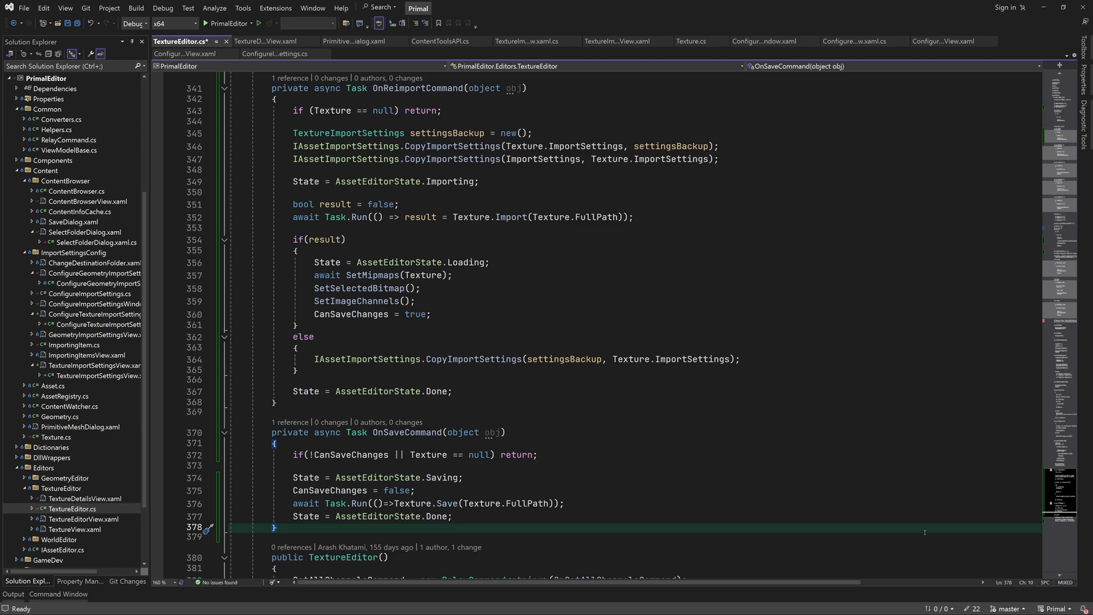
pyautogui.click(265, 41)
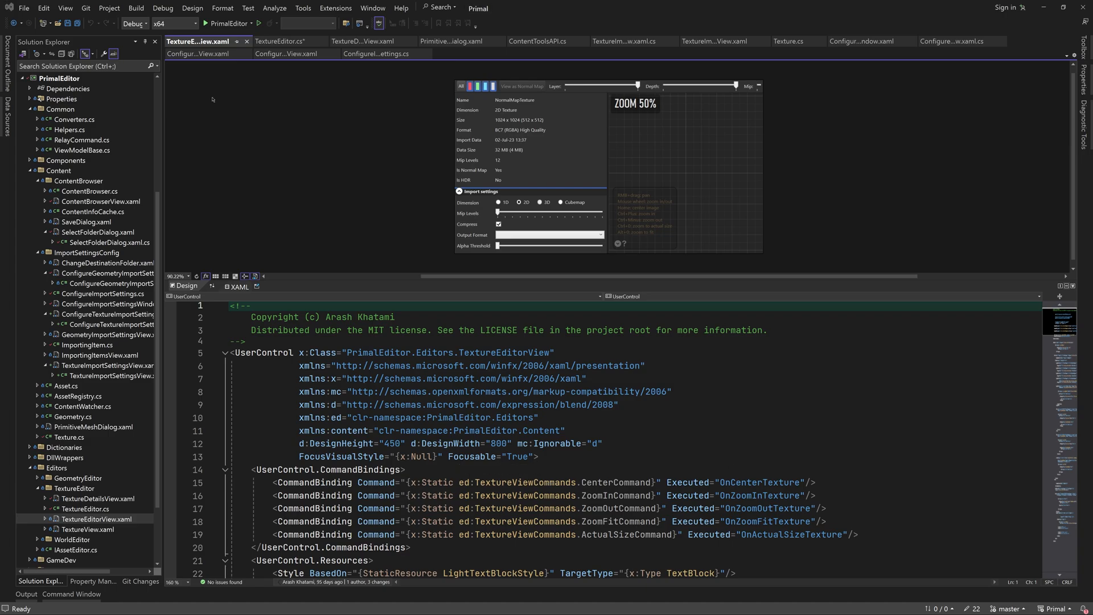
# Step: In TextureDetailsView.xaml, add a centred horizontal StackPanel with a top margin below the import settings
pyautogui.click(367, 41)
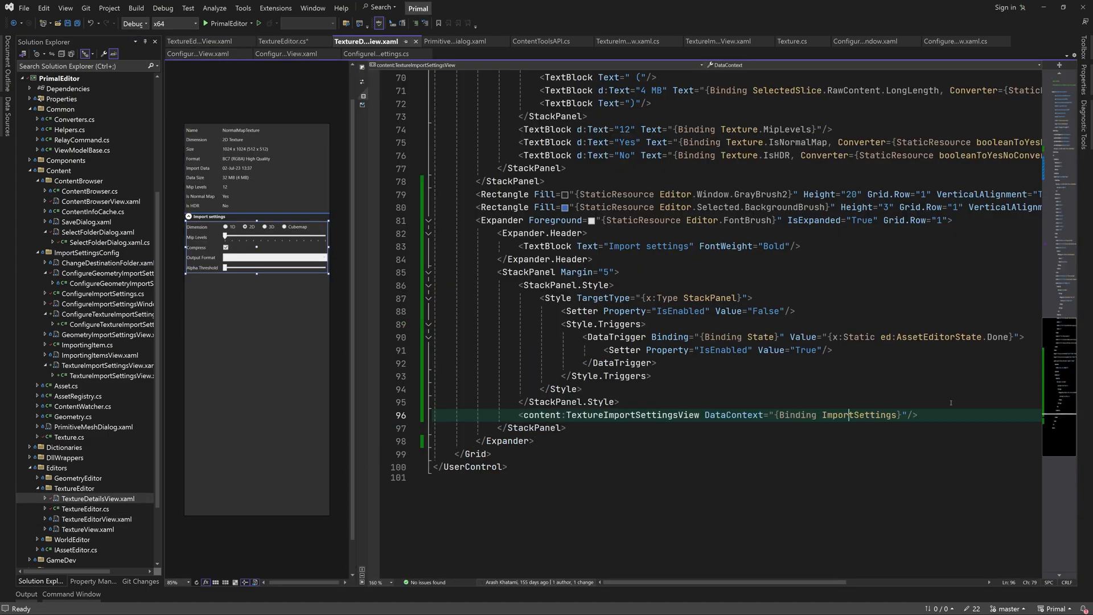
pyautogui.write('<StackPanel Orientation="Horizontal"')
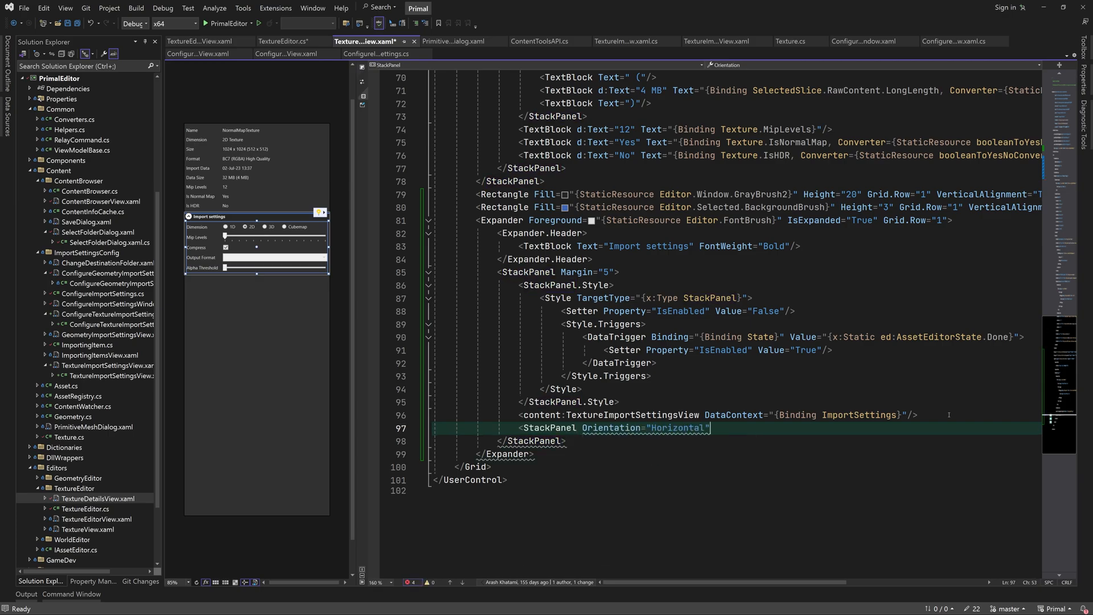
pyautogui.write('HorizontalAlignment="Center"')
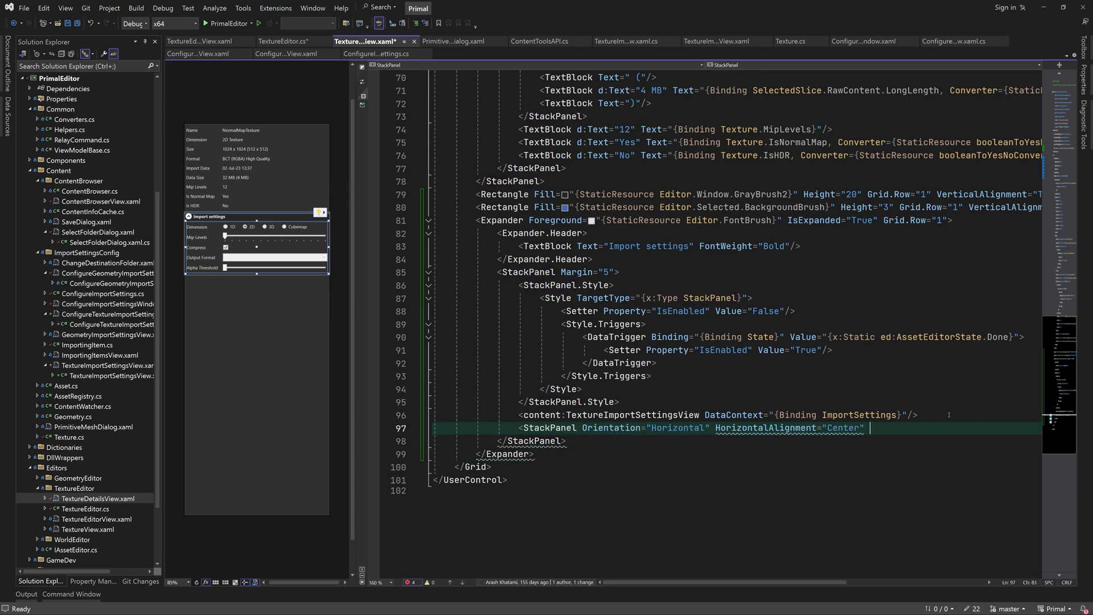
pyautogui.write('Margin="0,25,0,0">')
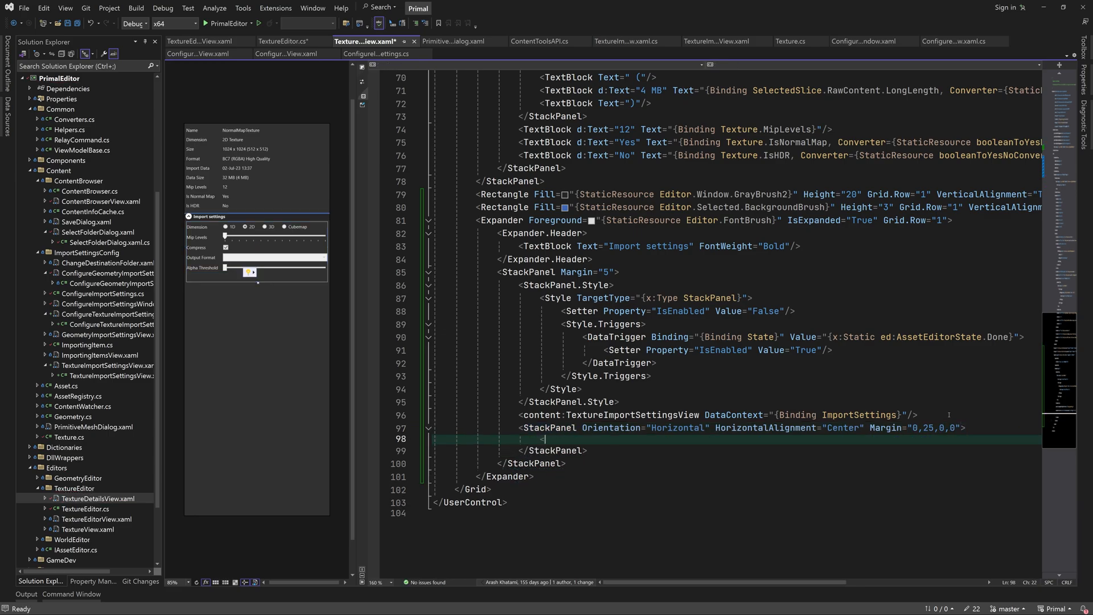
# Step: Add Re-import and Save buttons bound to ReimportCommand and SaveCommand, with IsEnabled bindings
pyautogui.write('Button')
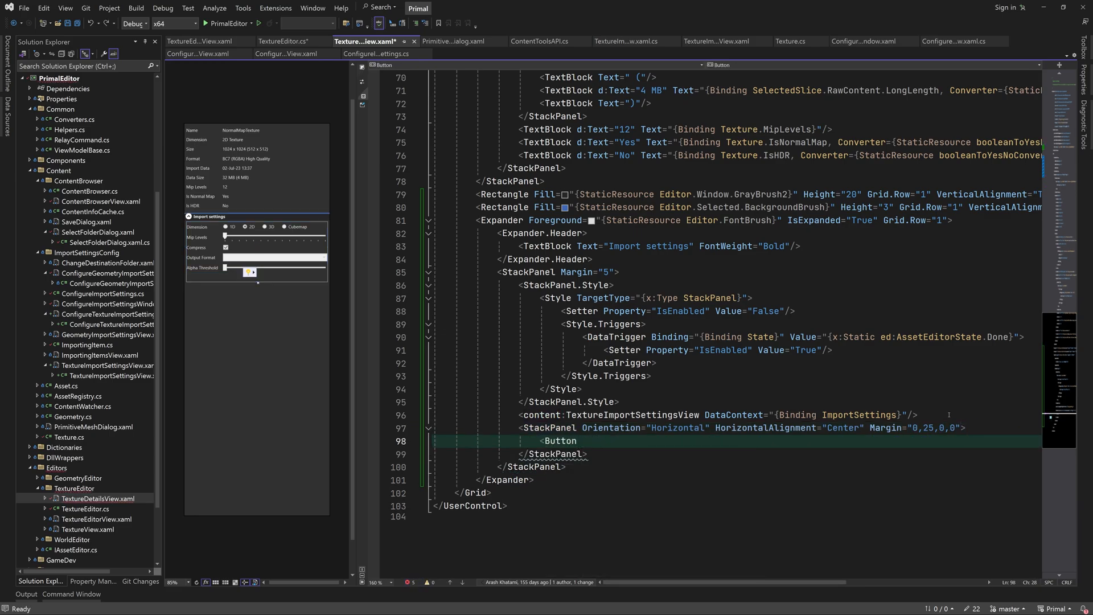
pyautogui.write('Content=""')
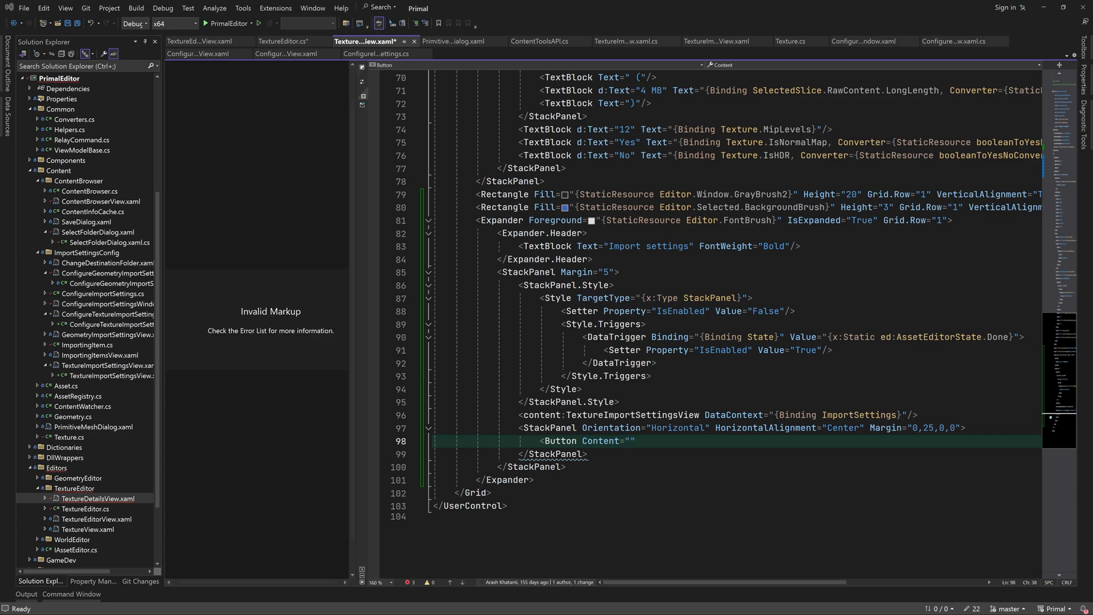
pyautogui.write('Re-import')
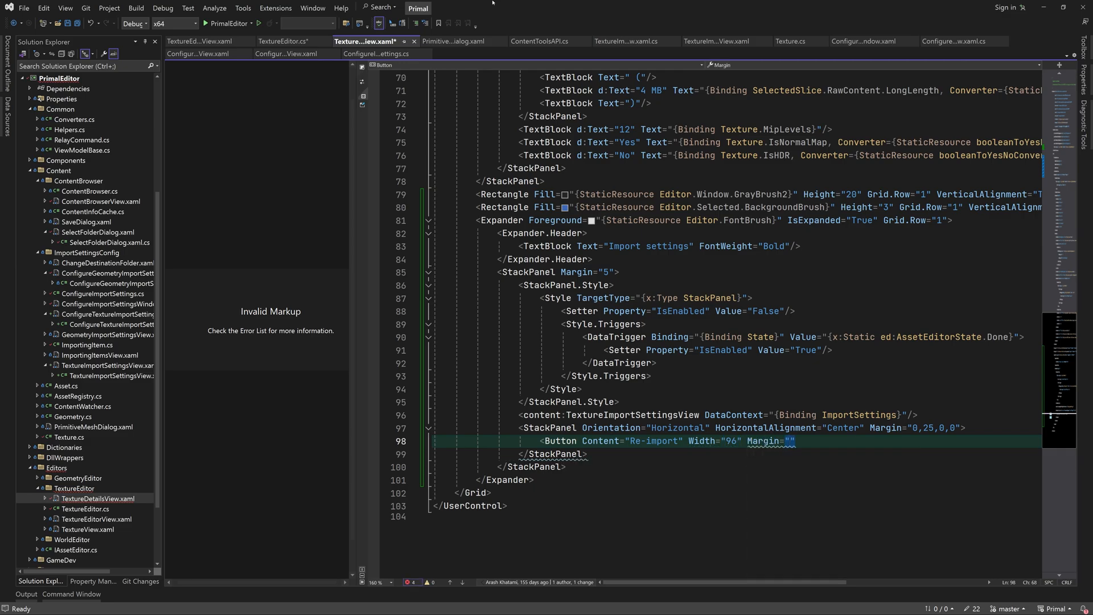
pyautogui.write('0,0,25,0')
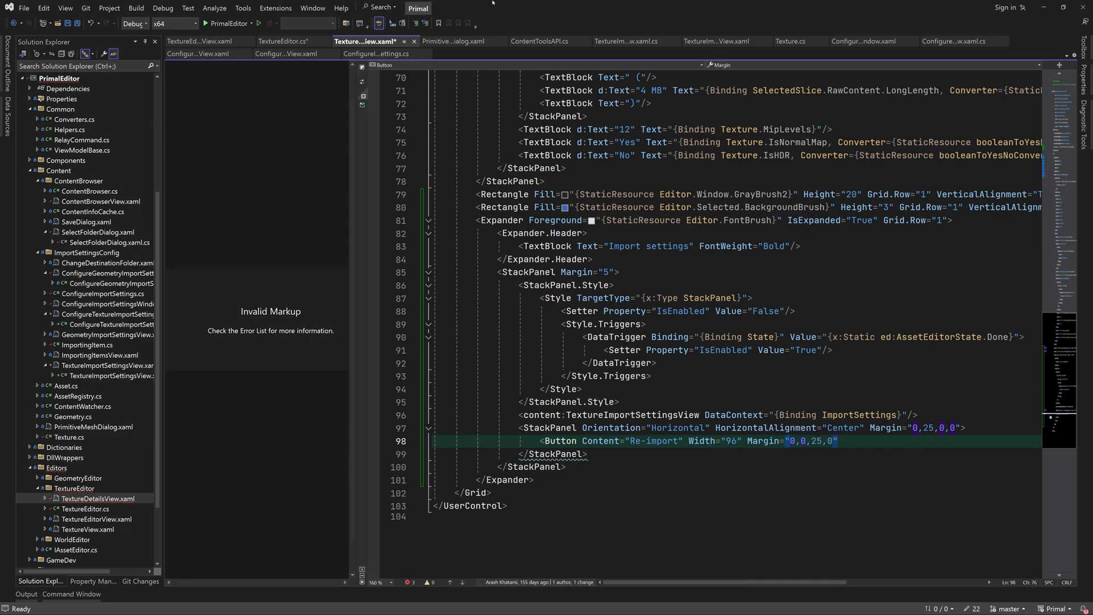
pyautogui.write('Command="{Binding re')
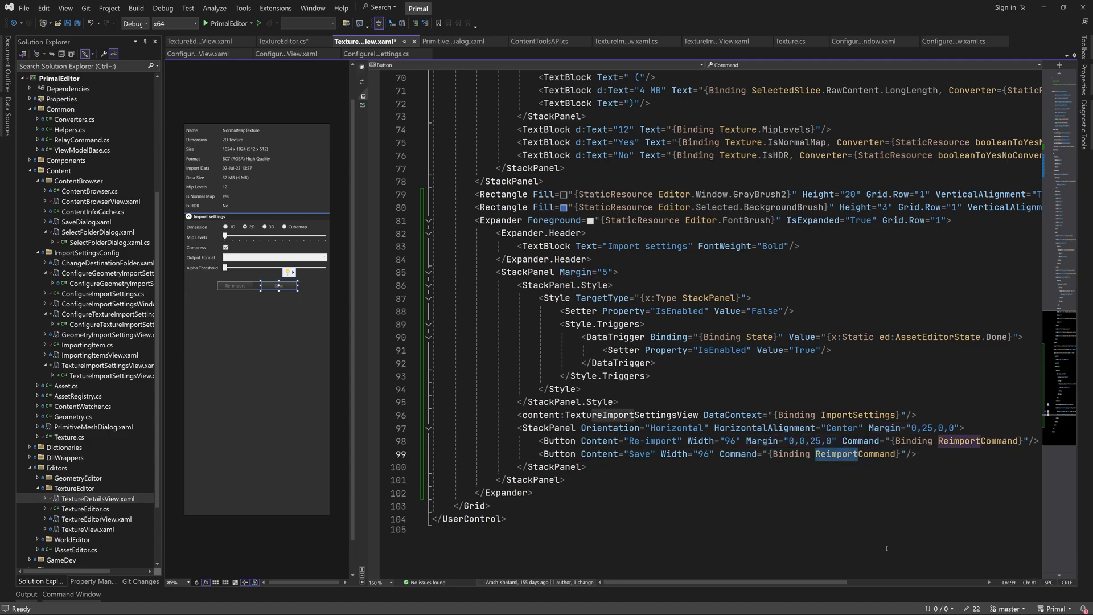
pyautogui.write('IsEnabled="')
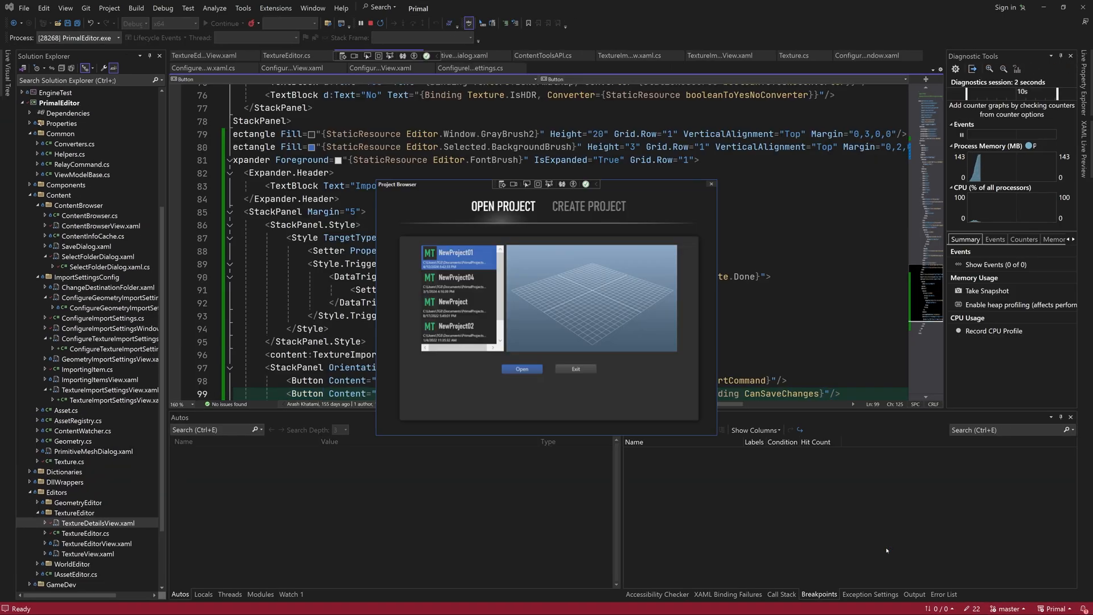
# Step: Open NewProject01 and load sponza_bricks_a_albedo in the texture editor at its first slice
pyautogui.click(521, 369)
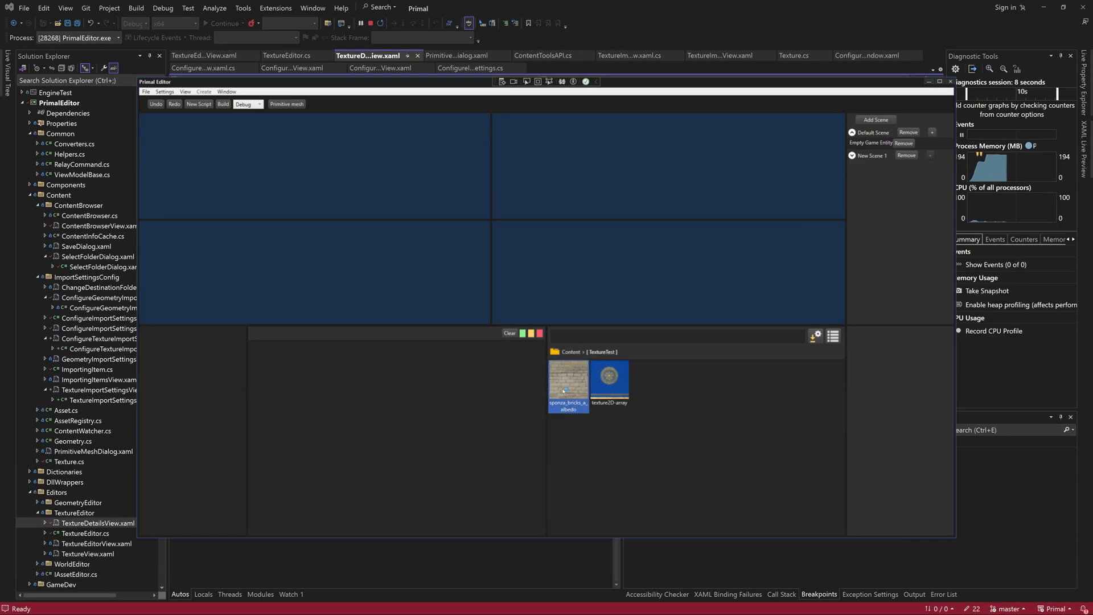
pyautogui.doubleClick(568, 375)
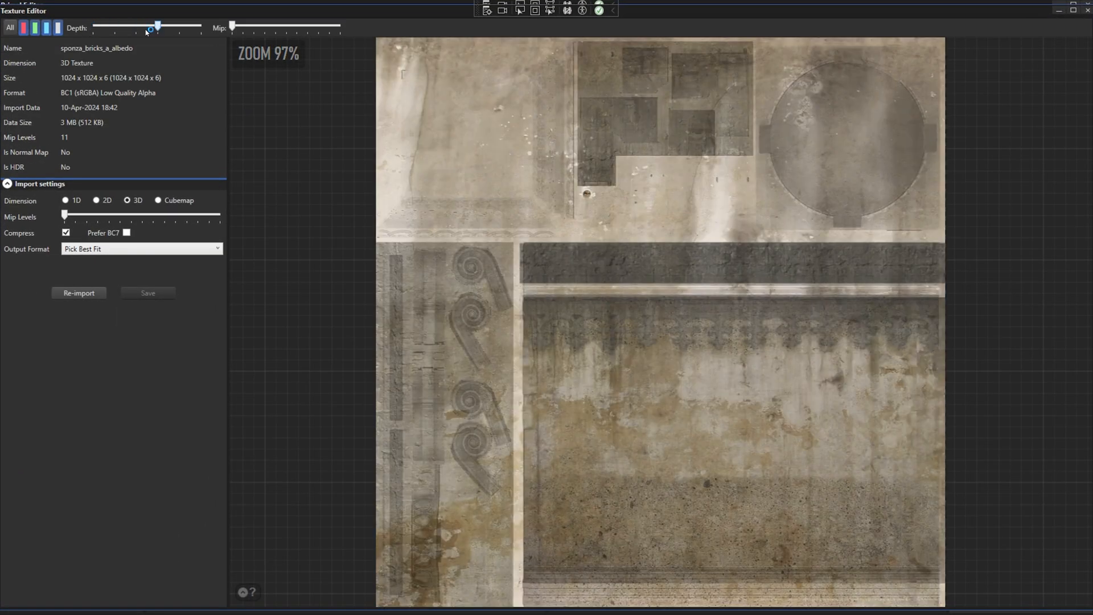
pyautogui.moveTo(150, 27); pyautogui.dragTo(94, 28)
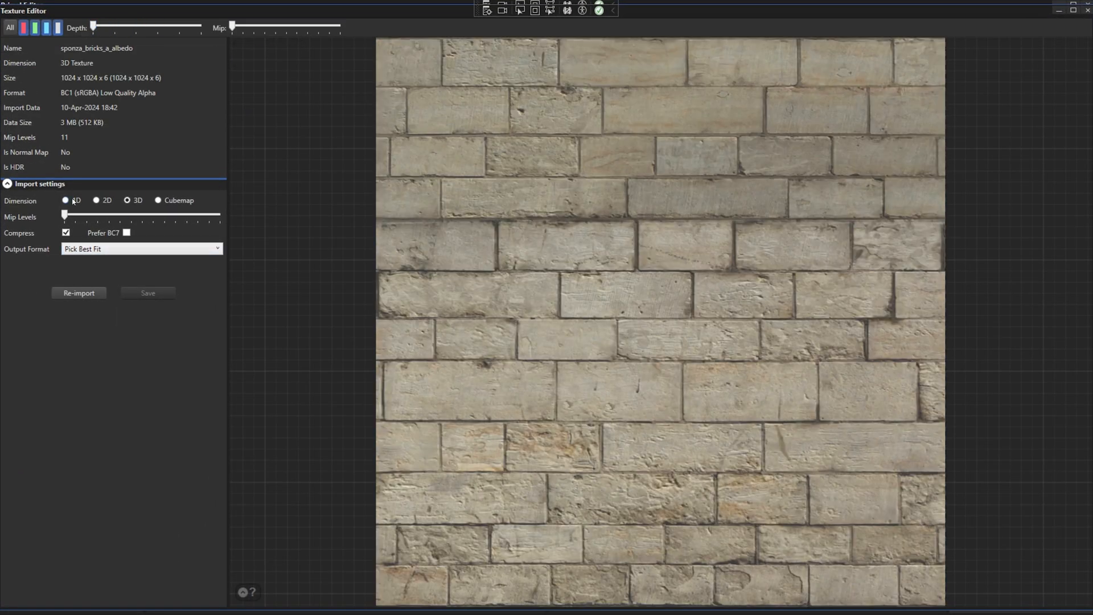
# Step: Re-import the brick texture with Dimension 2D and Mip Levels at minimum
pyautogui.click(96, 200)
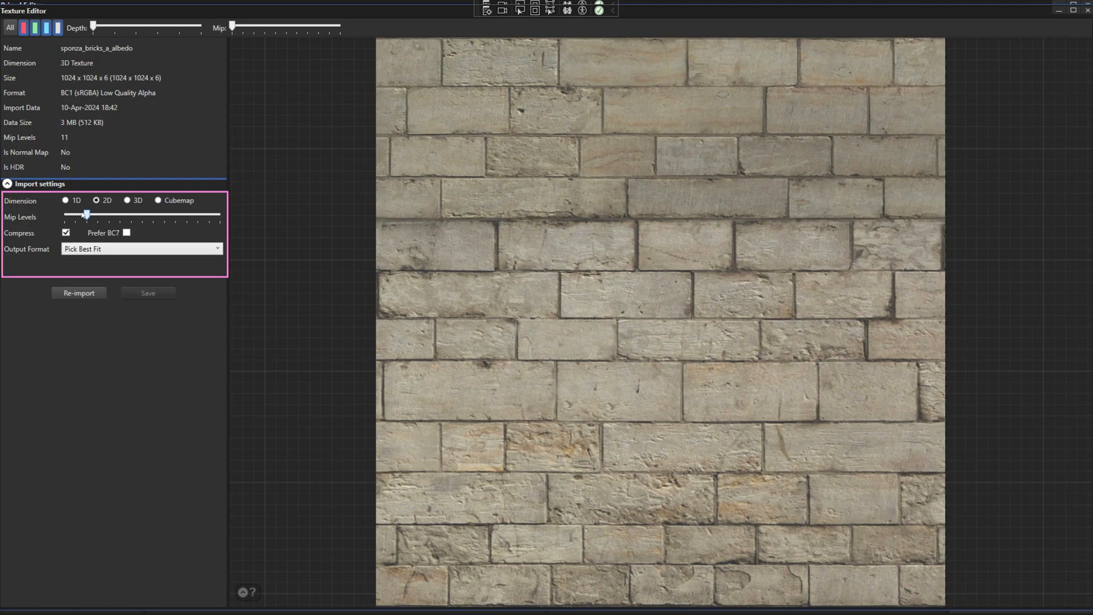
pyautogui.click(78, 293)
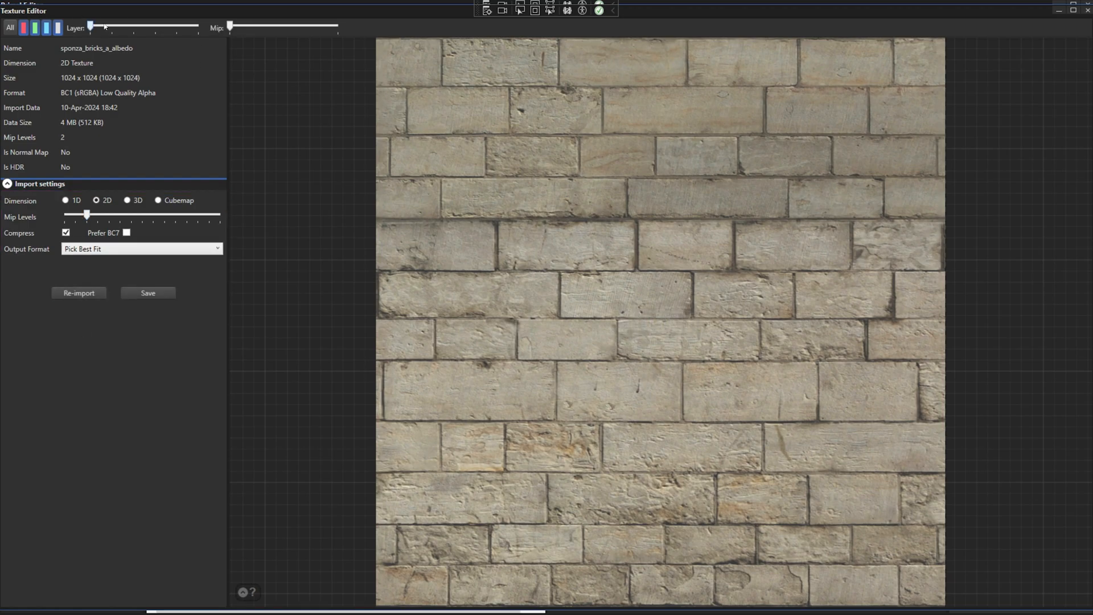
pyautogui.moveTo(230, 27); pyautogui.dragTo(339, 27)
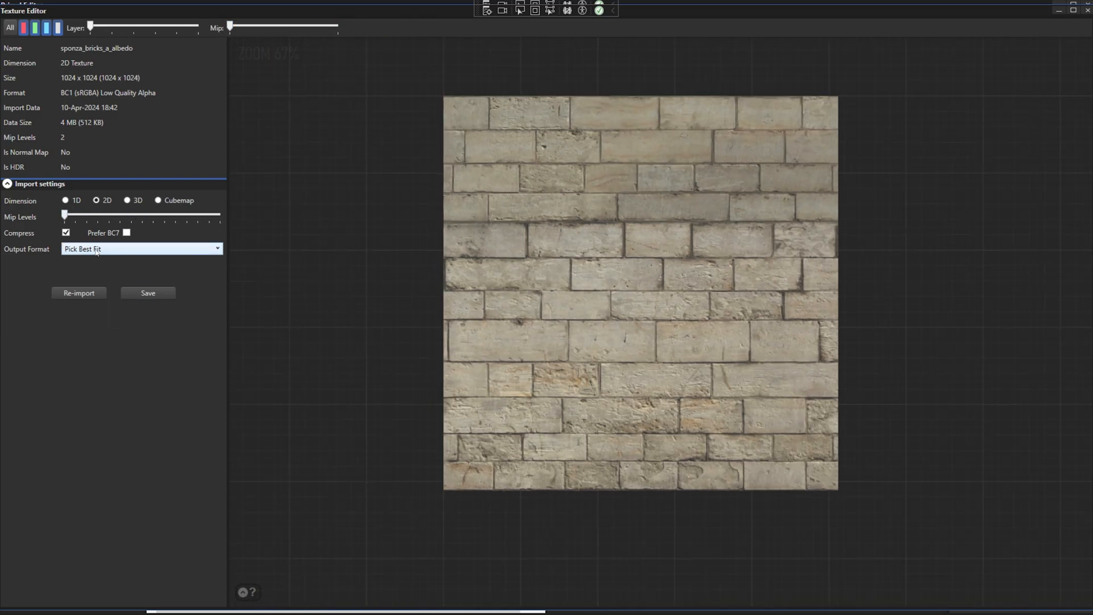
# Step: Set Output Format to BC4 (R8) single-channel gray and step to another array layer
pyautogui.click(142, 249)
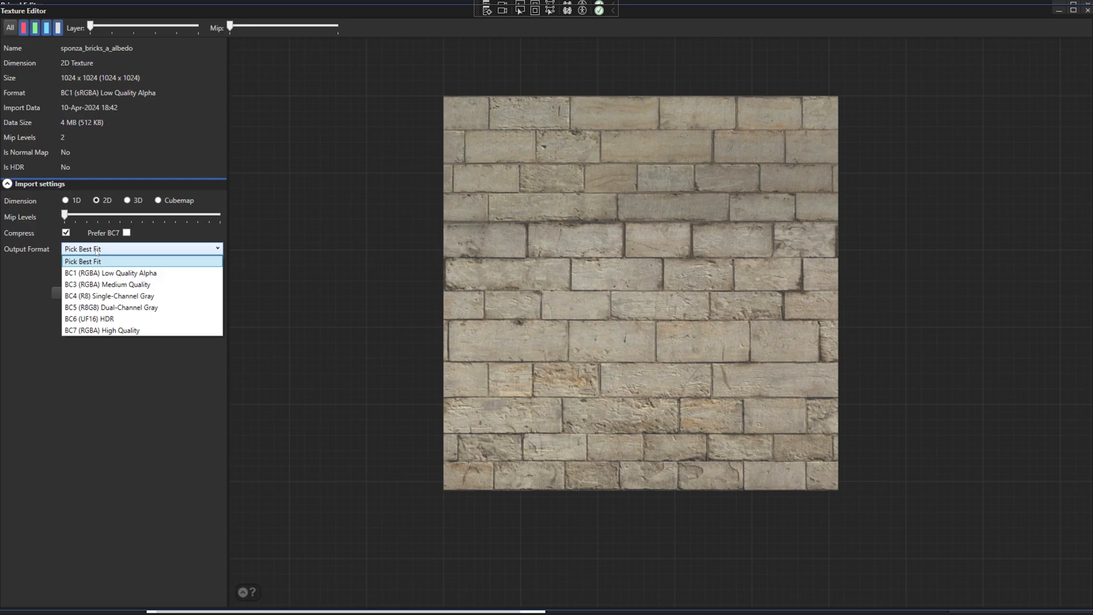
pyautogui.moveTo(109, 295)
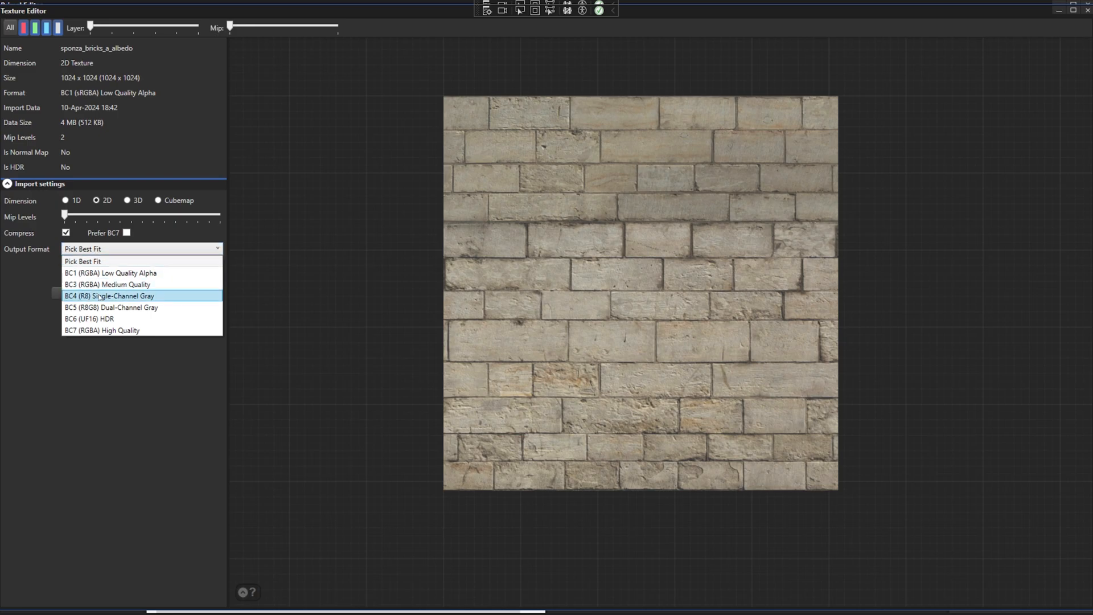
pyautogui.click(109, 295)
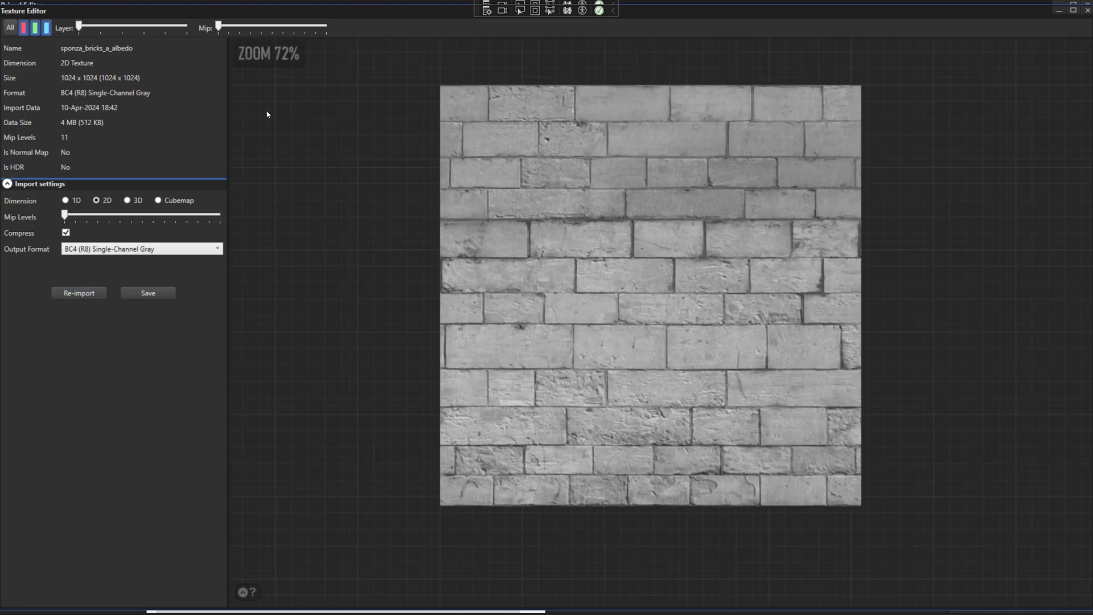
pyautogui.moveTo(84, 26); pyautogui.dragTo(101, 25)
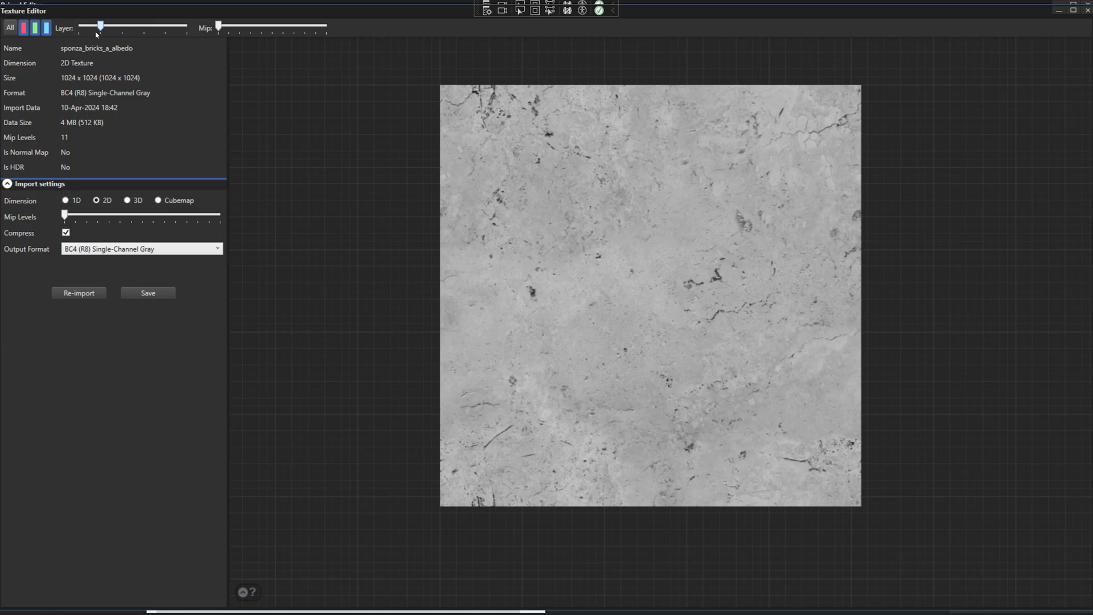
# Step: Re-import the texture with Output Format BC5 (RG8) dual-channel gray
pyautogui.click(142, 249)
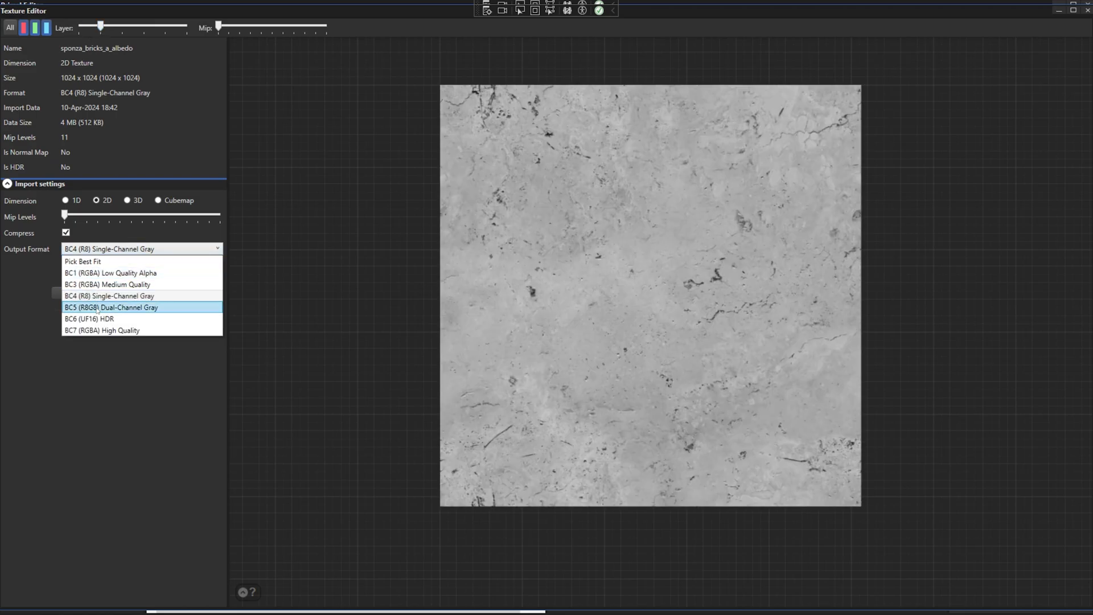
pyautogui.click(110, 307)
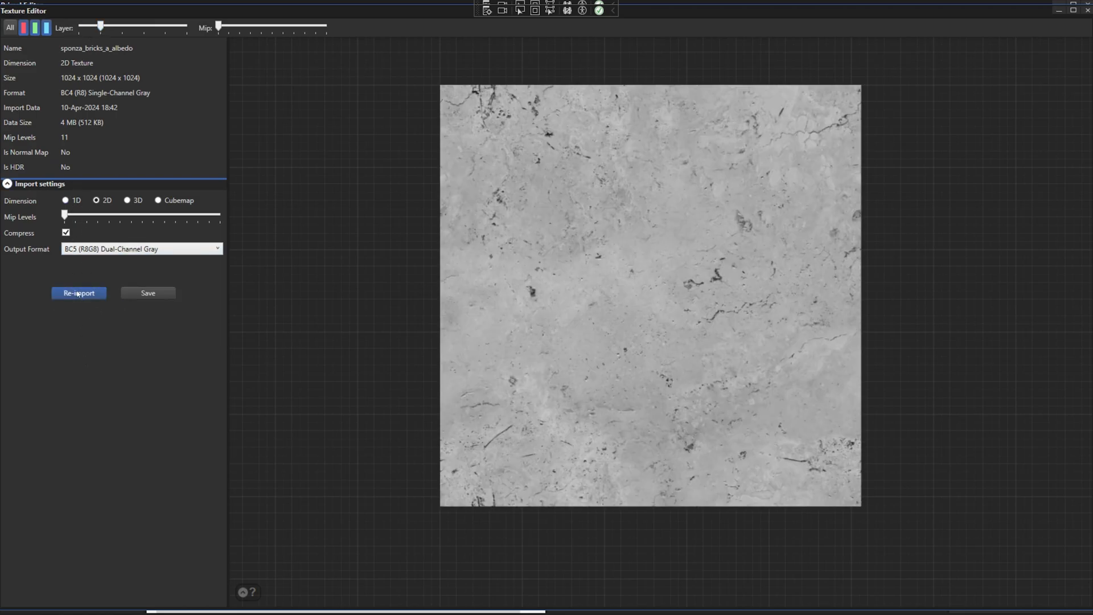
pyautogui.click(79, 293)
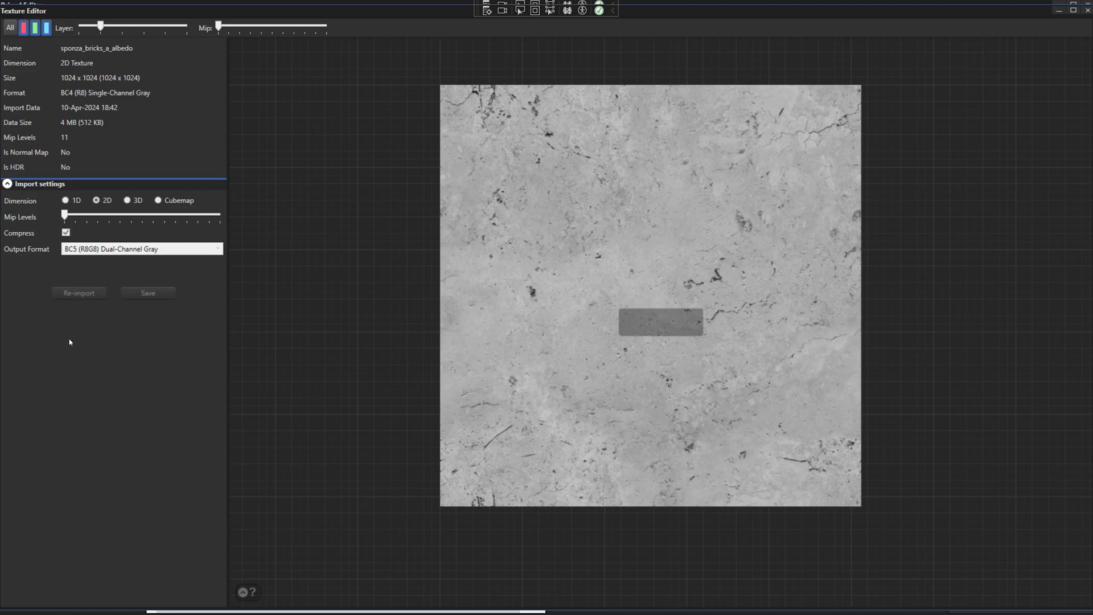
pyautogui.click(79, 293)
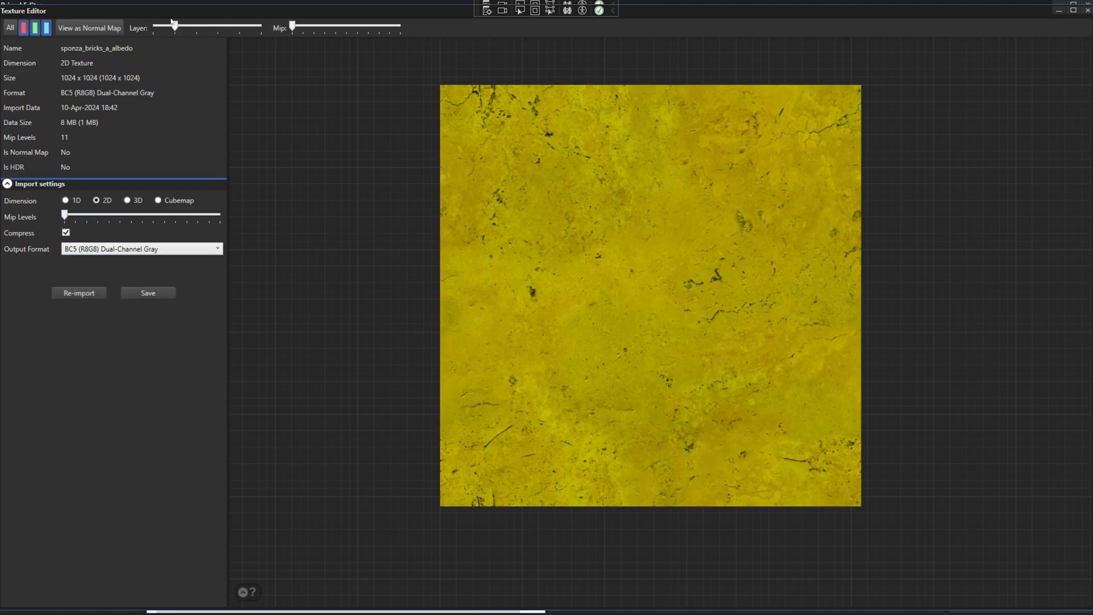
# Step: Preview the BC5 texture as a normal map and step to a later layer
pyautogui.click(89, 28)
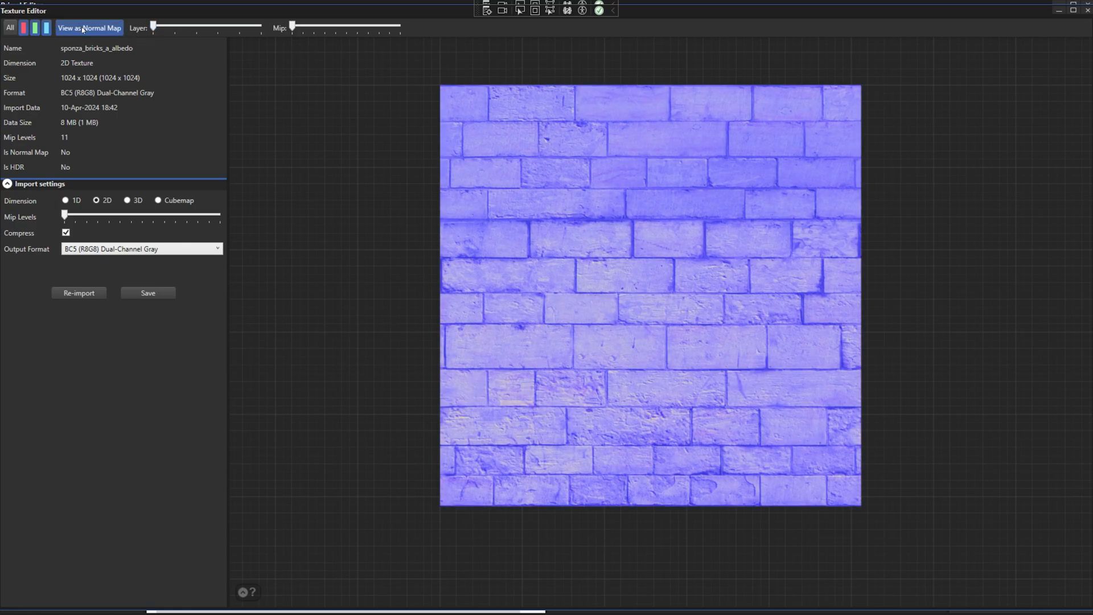
pyautogui.moveTo(153, 28); pyautogui.dragTo(240, 28)
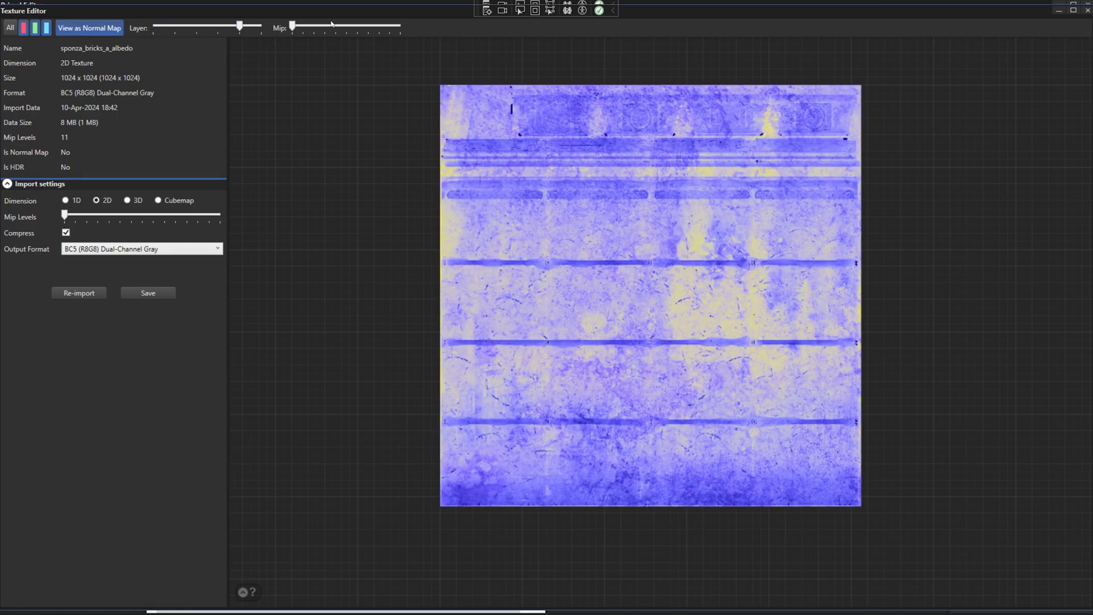
pyautogui.scroll(3)
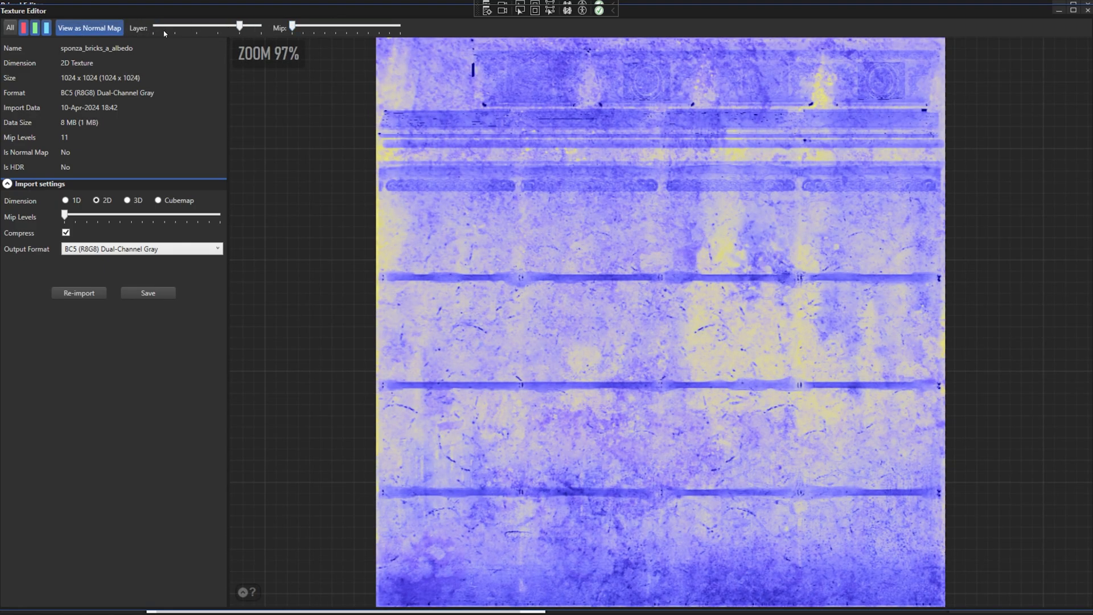
# Step: Re-import as a cubemap with Pick Best Fit format, return to the first face, and close the editor
pyautogui.click(142, 248)
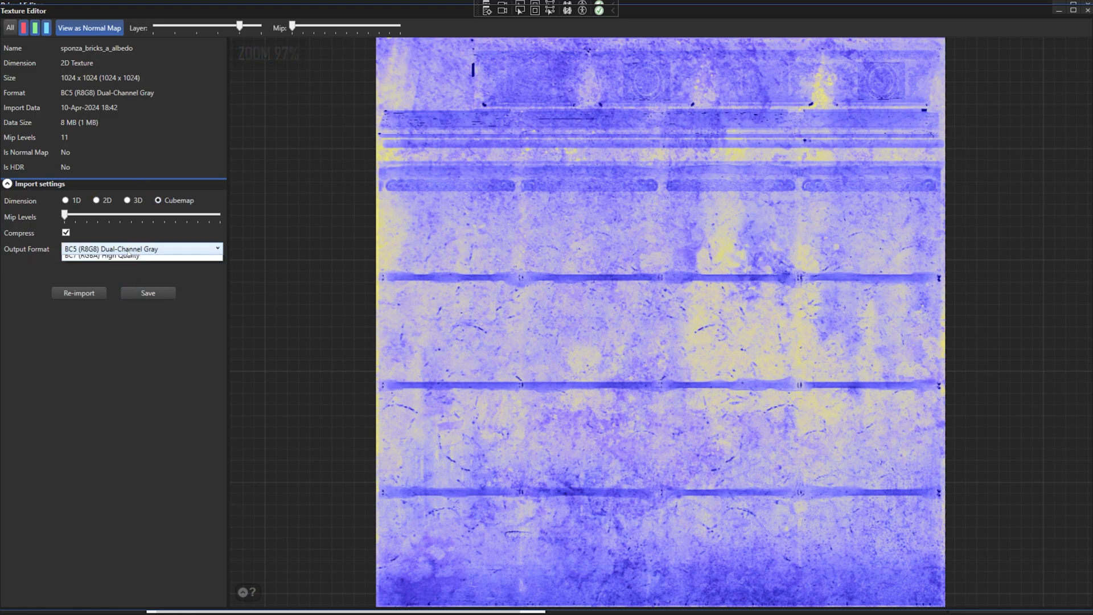
pyautogui.click(142, 249)
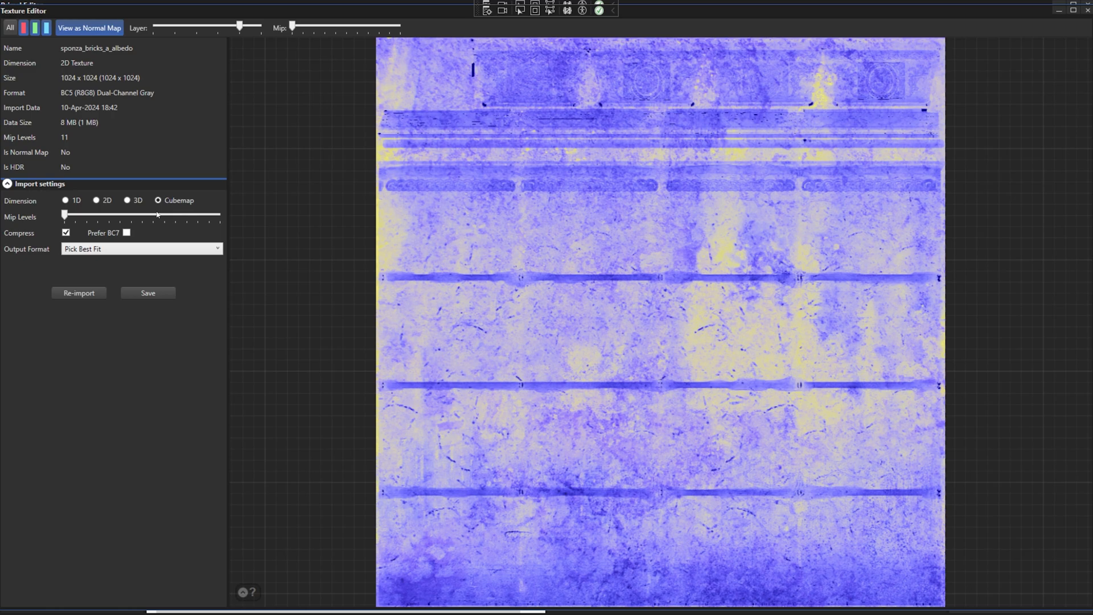
pyautogui.click(89, 28)
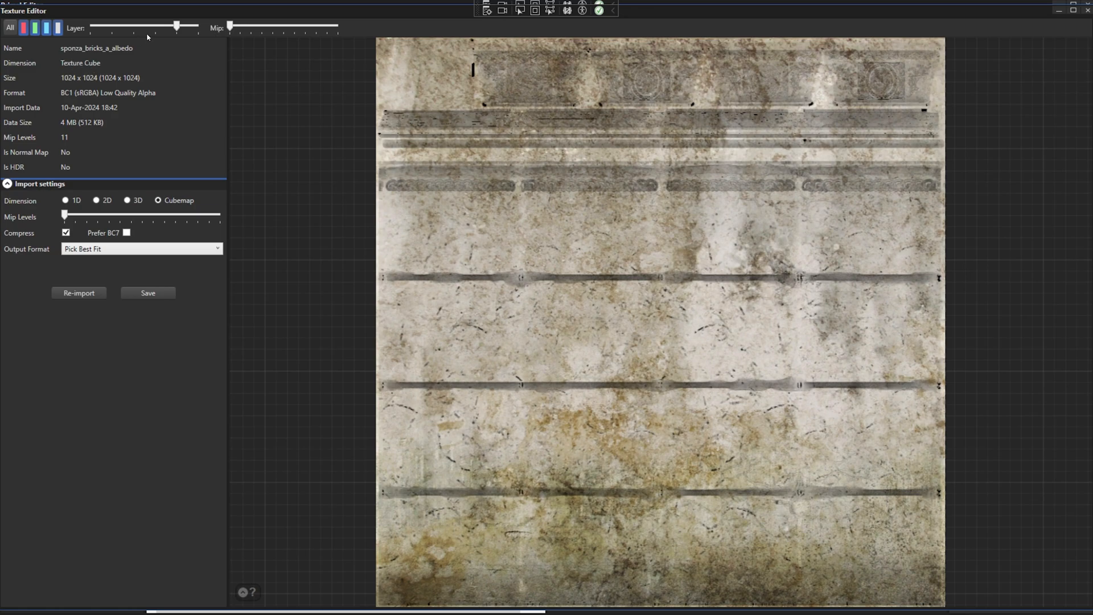
pyautogui.moveTo(176, 26); pyautogui.dragTo(90, 26)
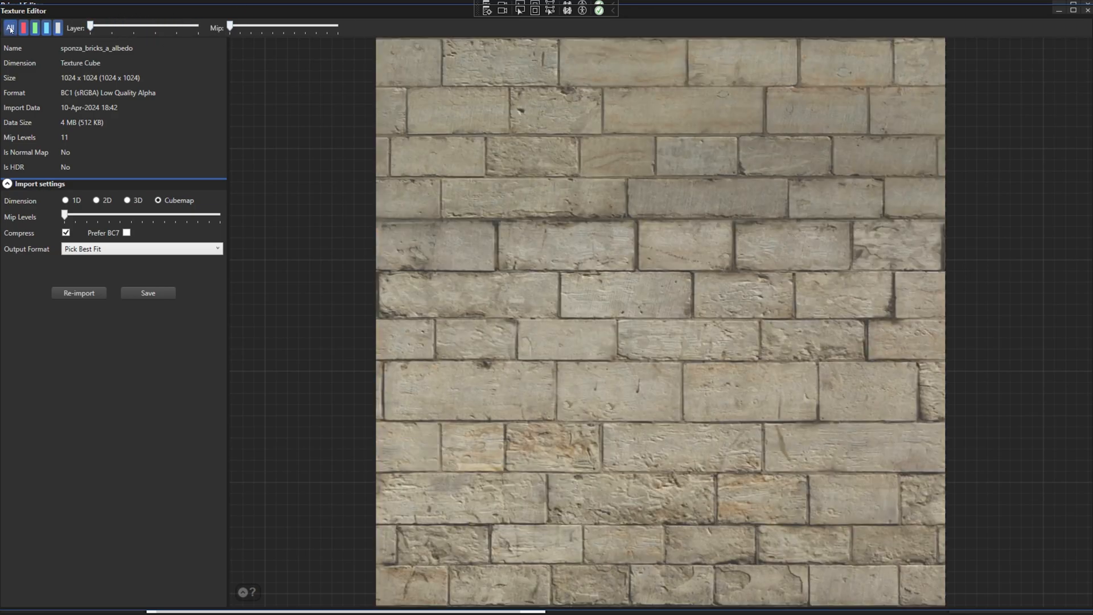
pyautogui.click(22, 28)
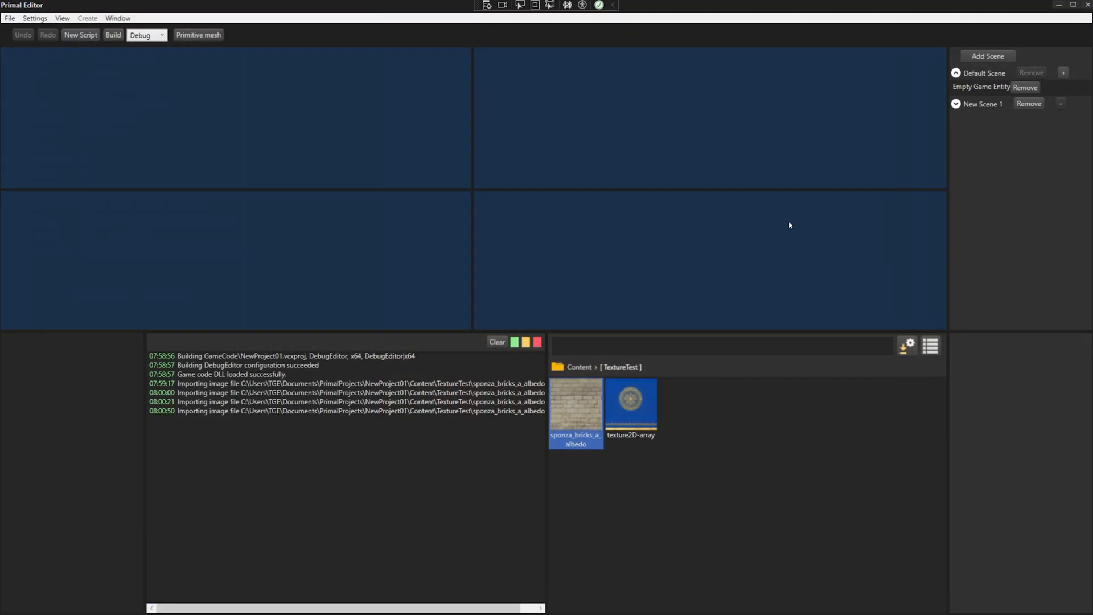
# Step: Reopen sponza_bricks_a_albedo, re-import it with the cubemap settings, and save it to its asset file
pyautogui.doubleClick(575, 403)
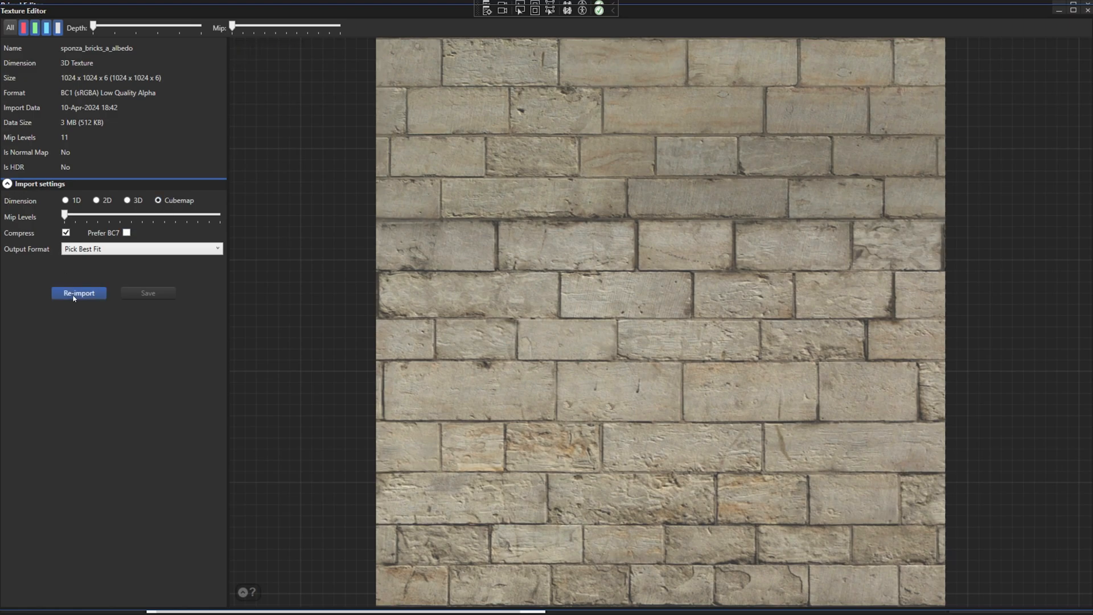
pyautogui.click(78, 292)
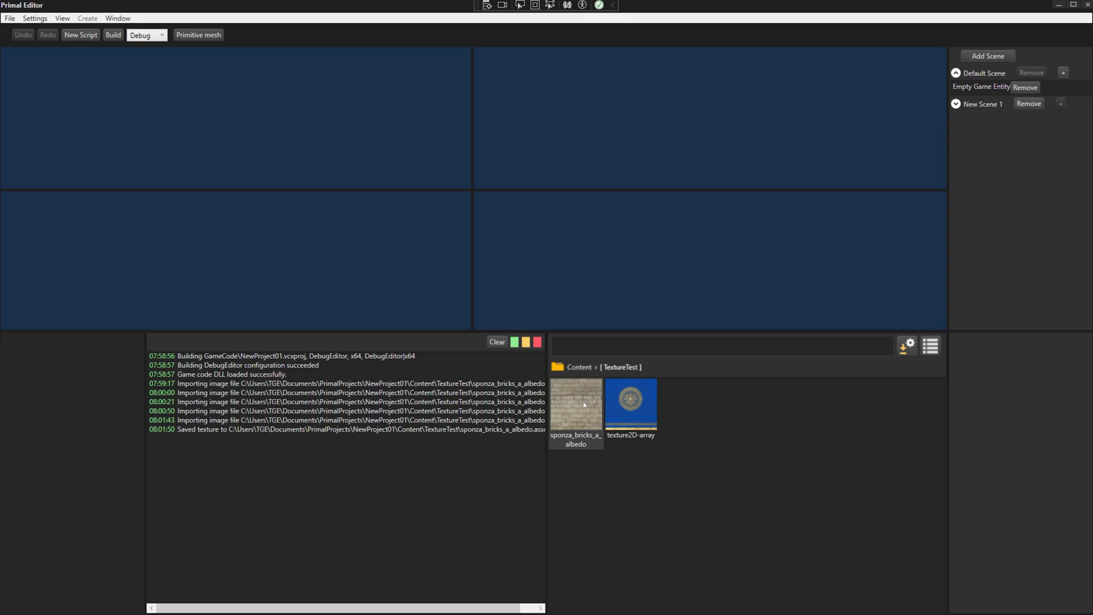
pyautogui.doubleClick(575, 403)
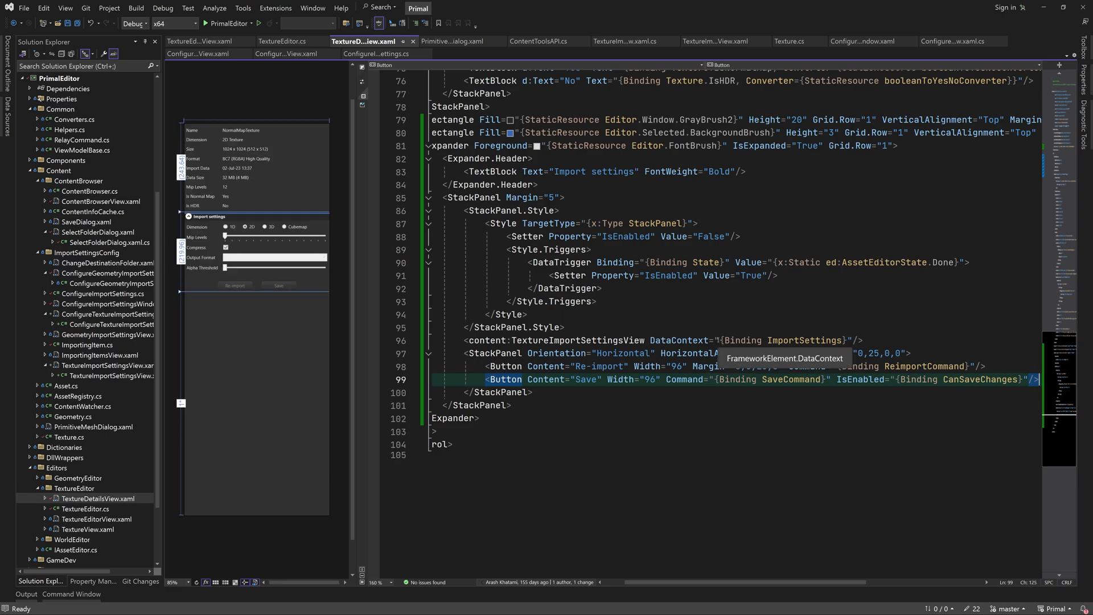
# Step: Scroll TextureDetailsView.xaml to the Save button bound to SaveCommand and CanSaveChanges
pyautogui.scroll(3)
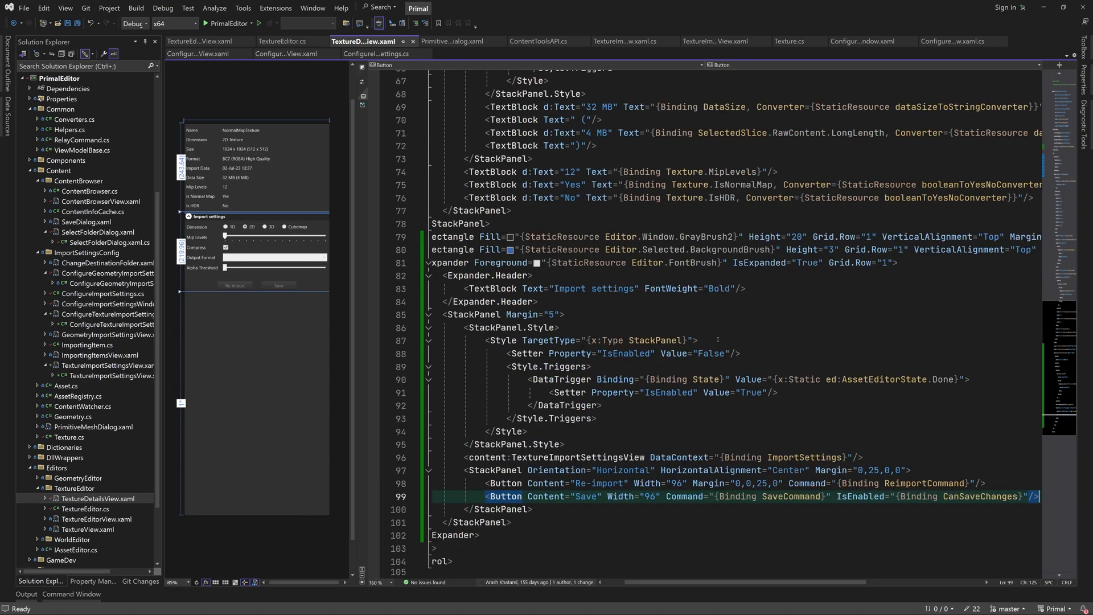